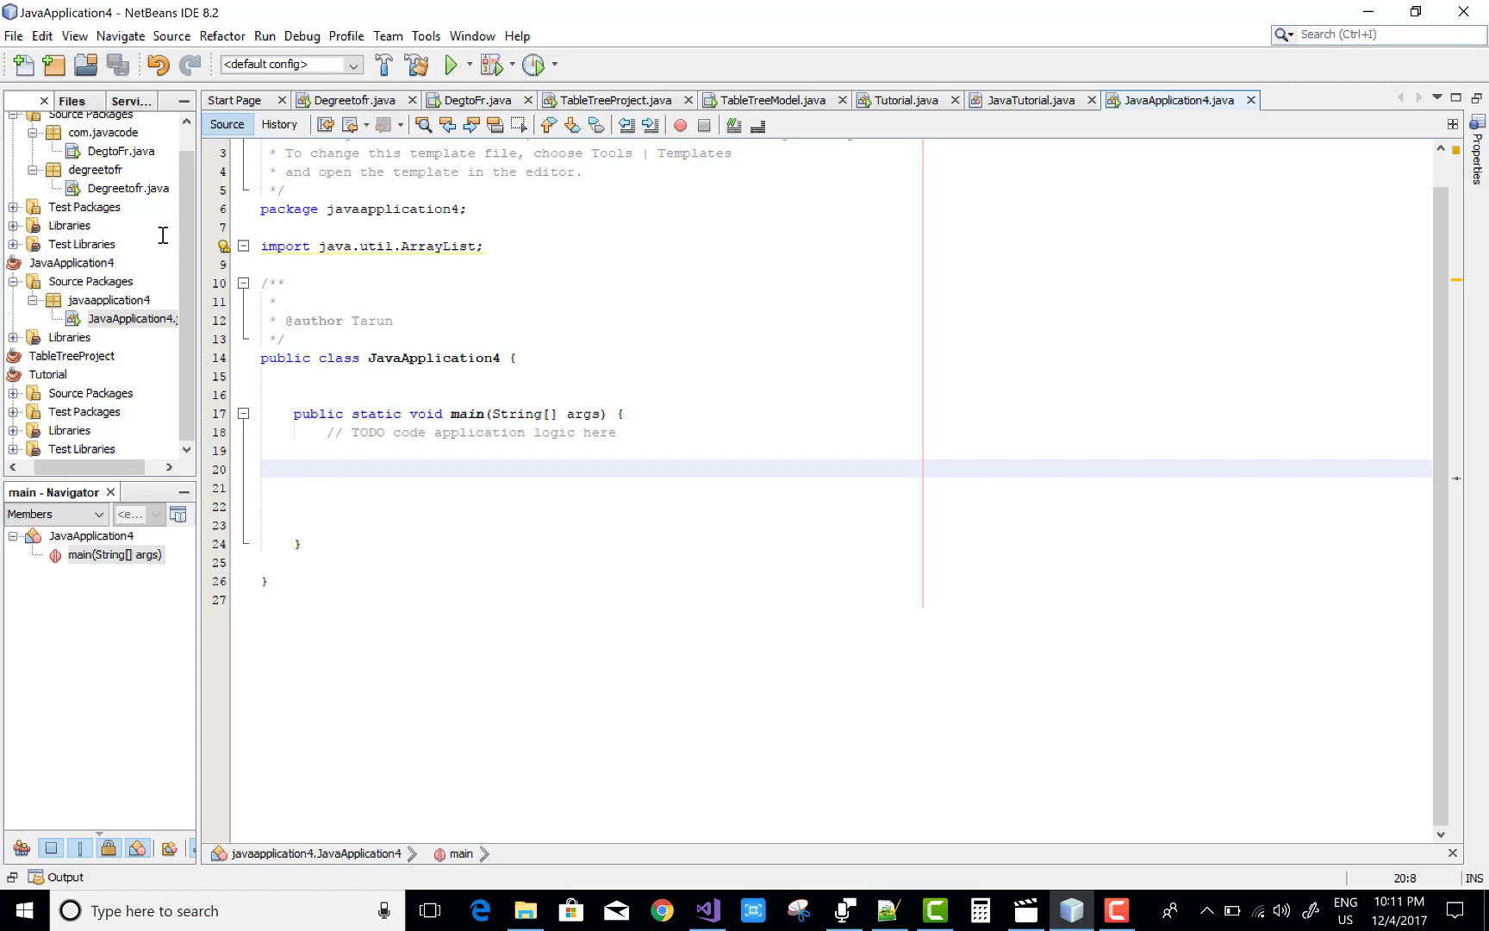
Declare ArrayList list = new ArrayList(); inside main.
type("Ar")
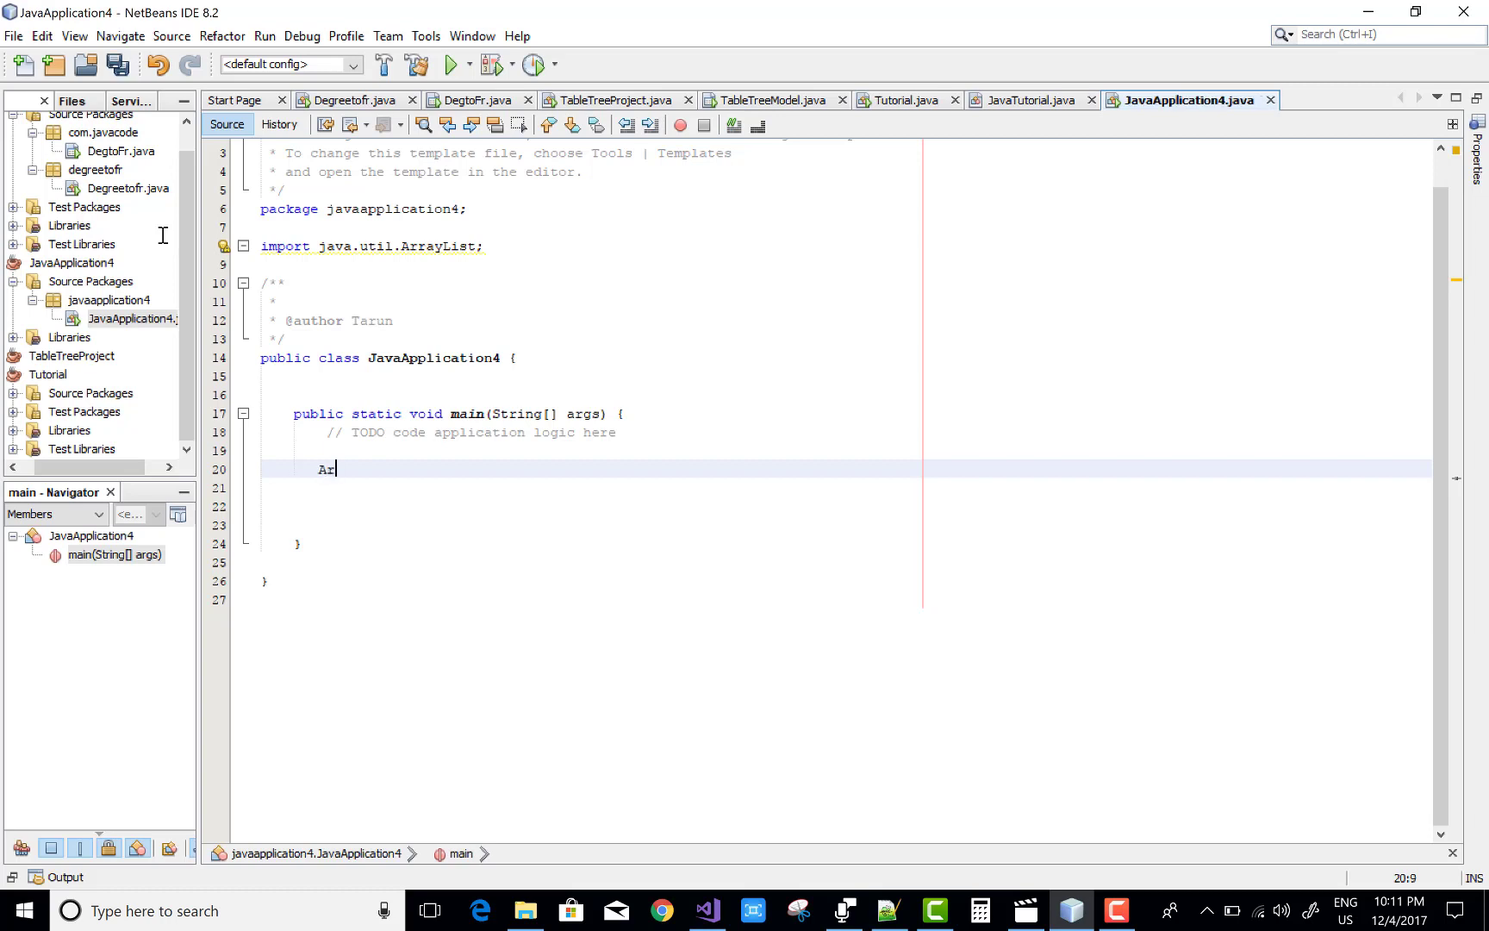
type("rayLi")
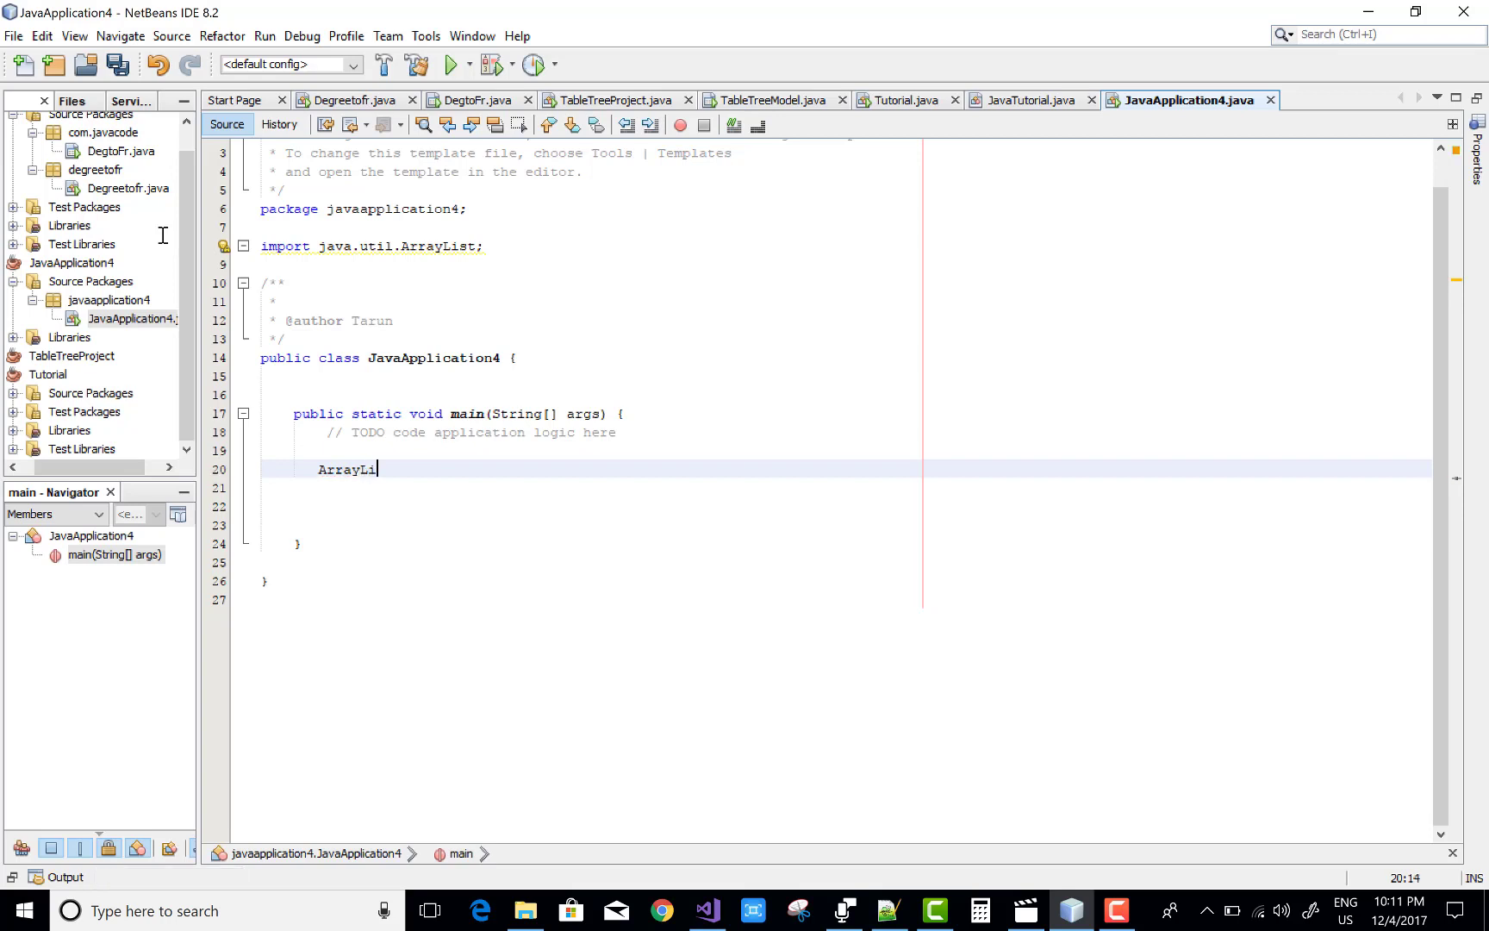
type("st")
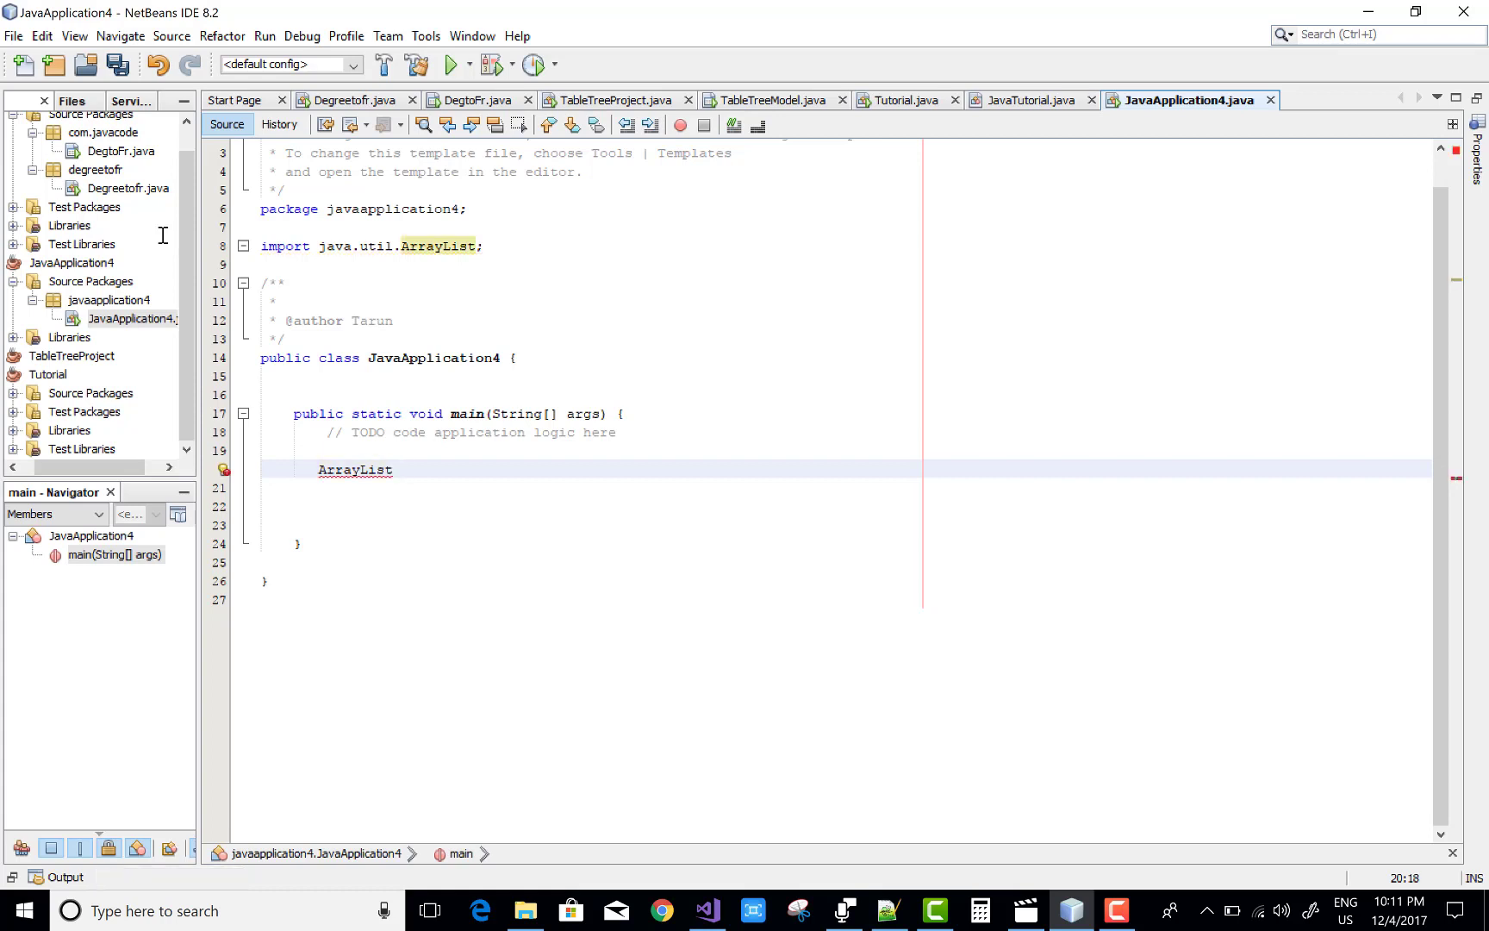
type("list = ne")
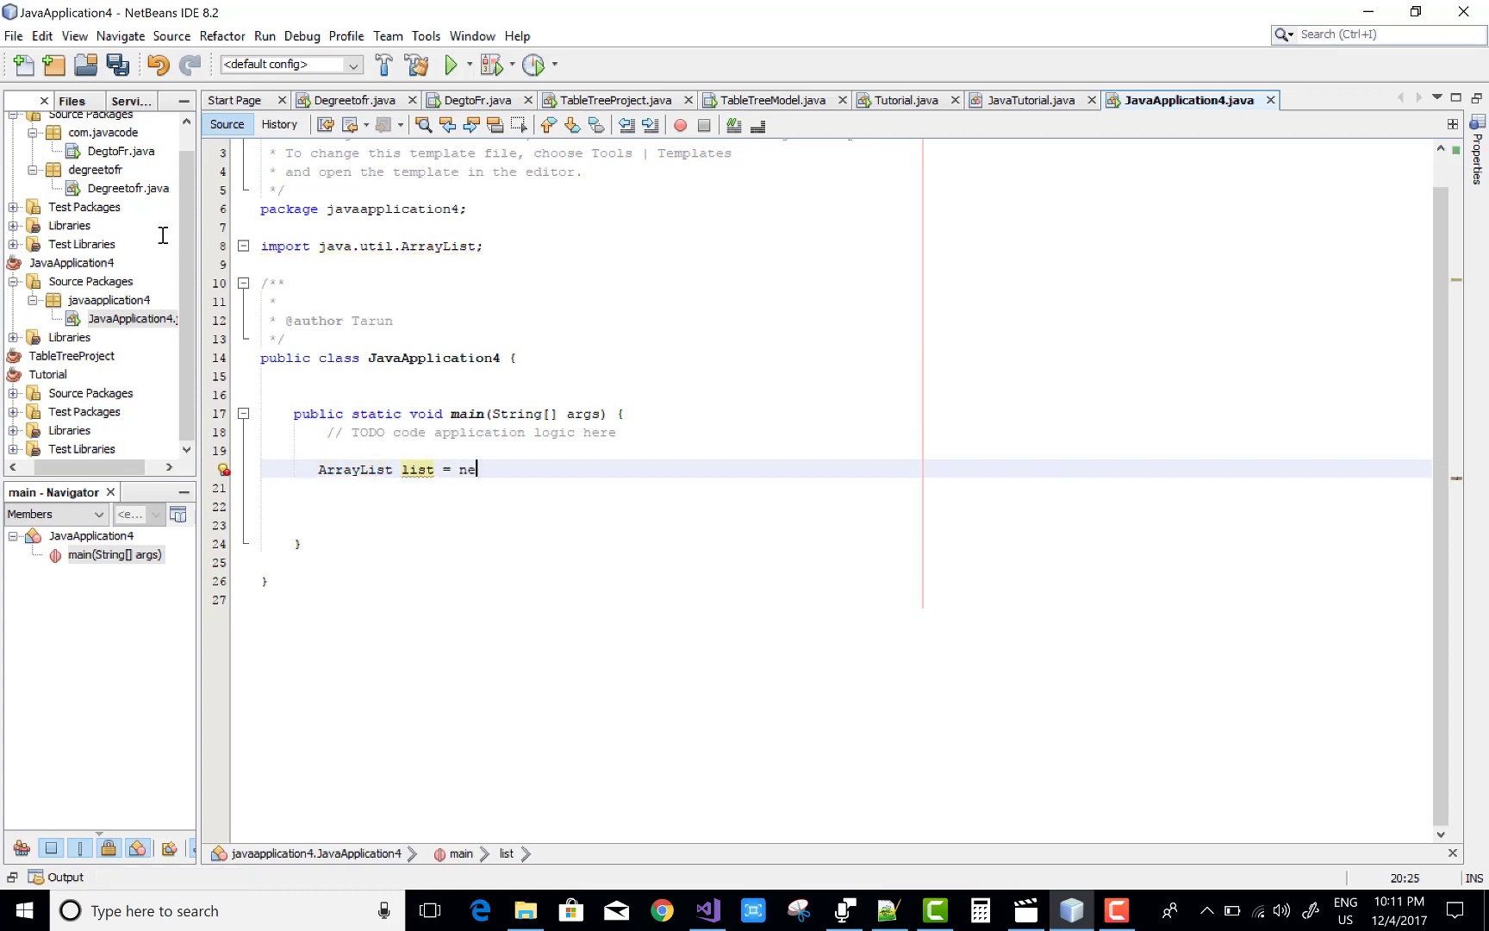
type("w ArrayList();")
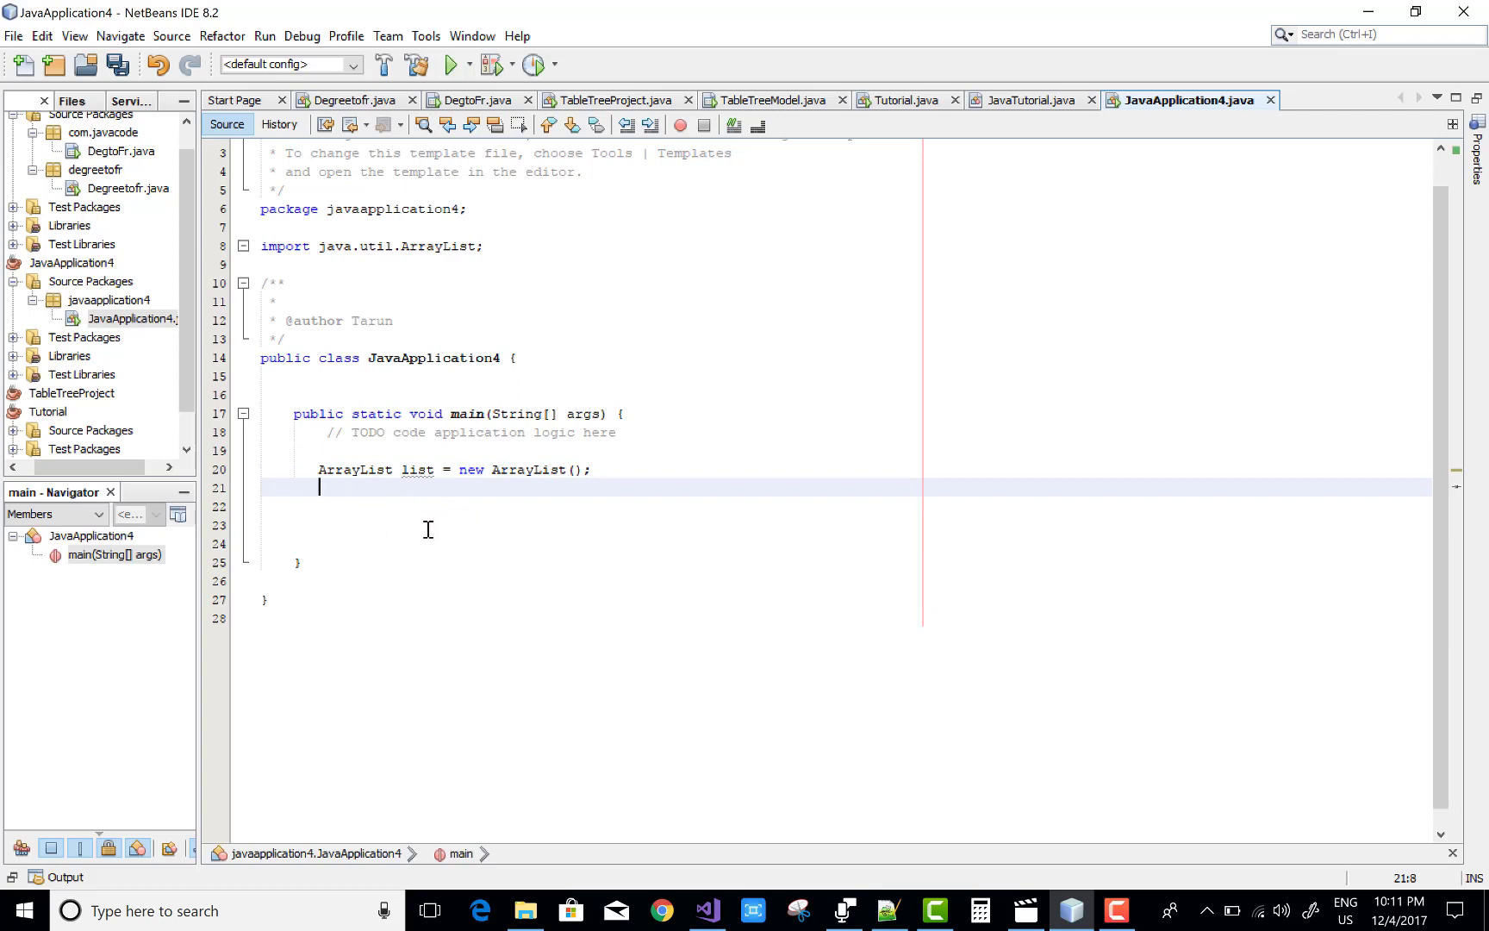
Start the next line with list.add("1" to add the first item.
type("list")
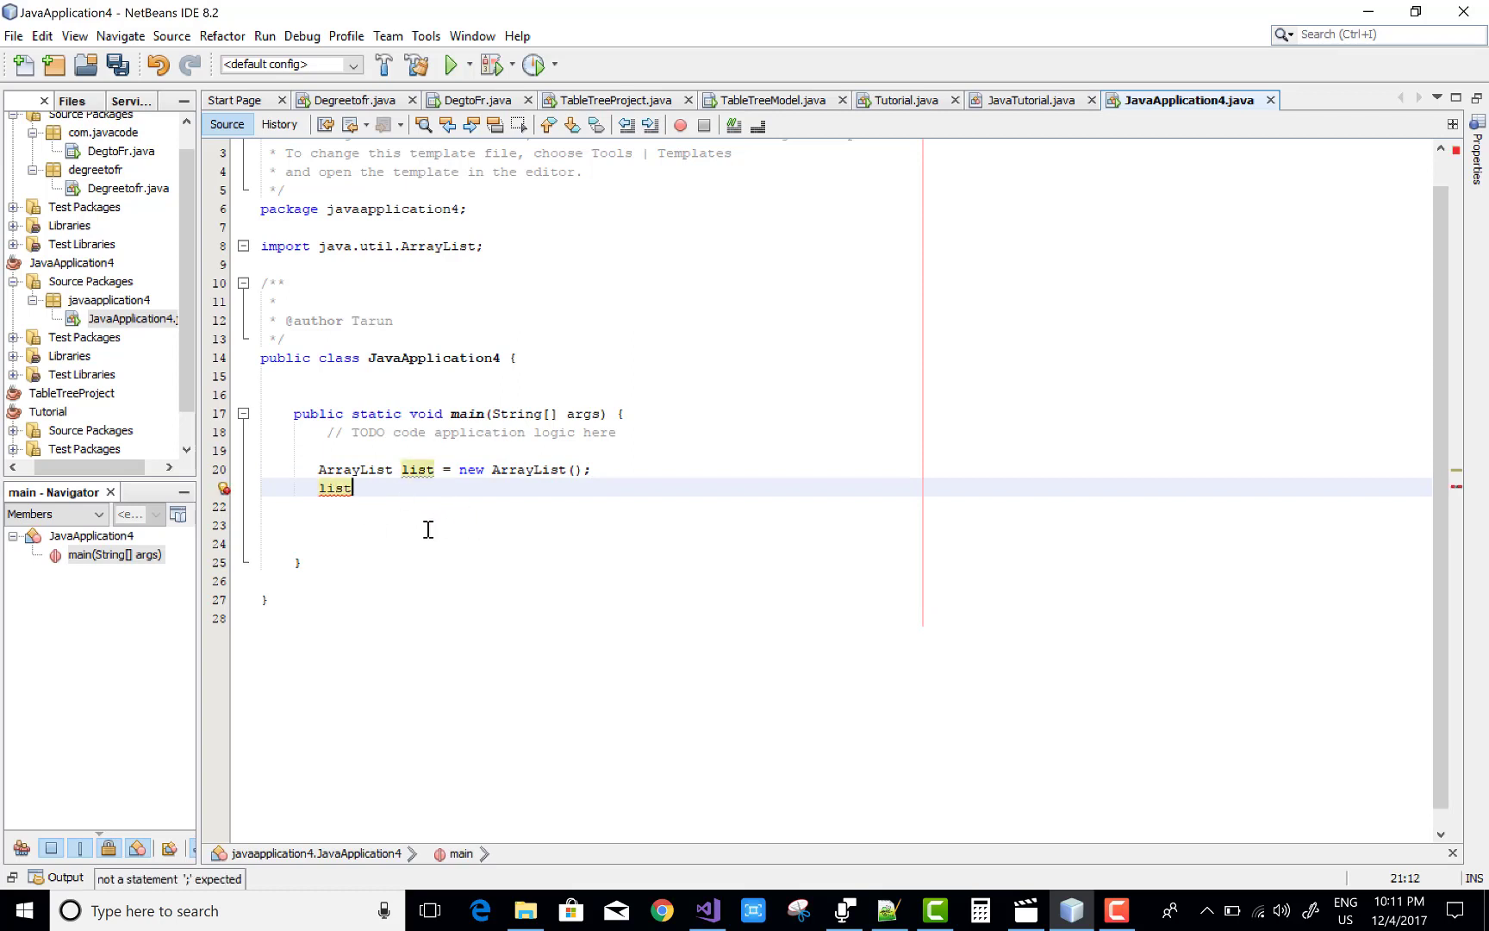
type(".add(")
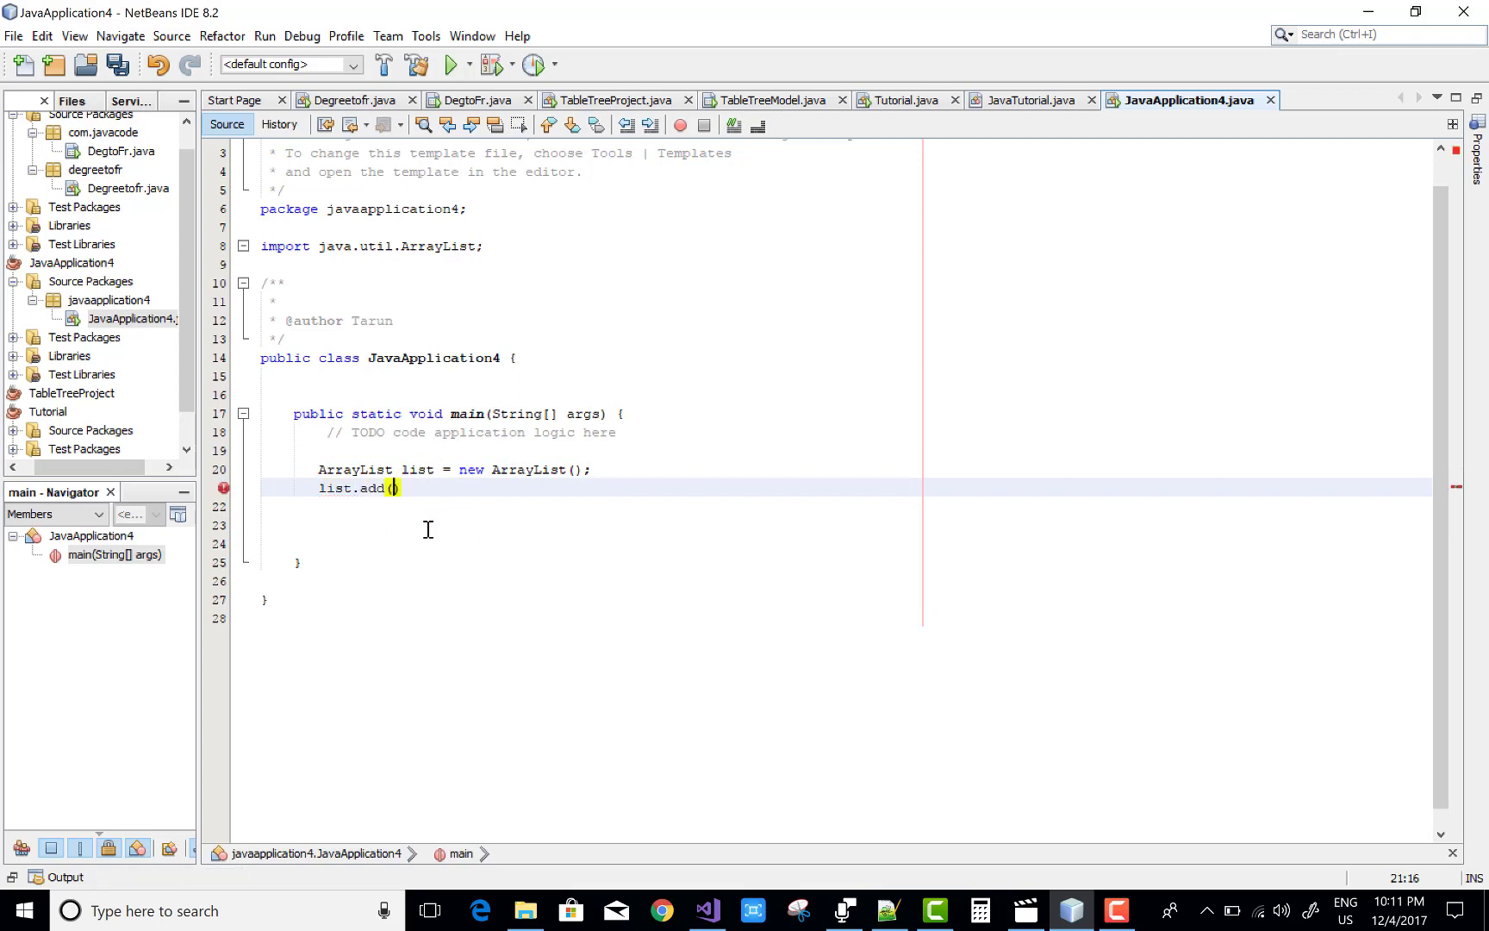
type("\"1")
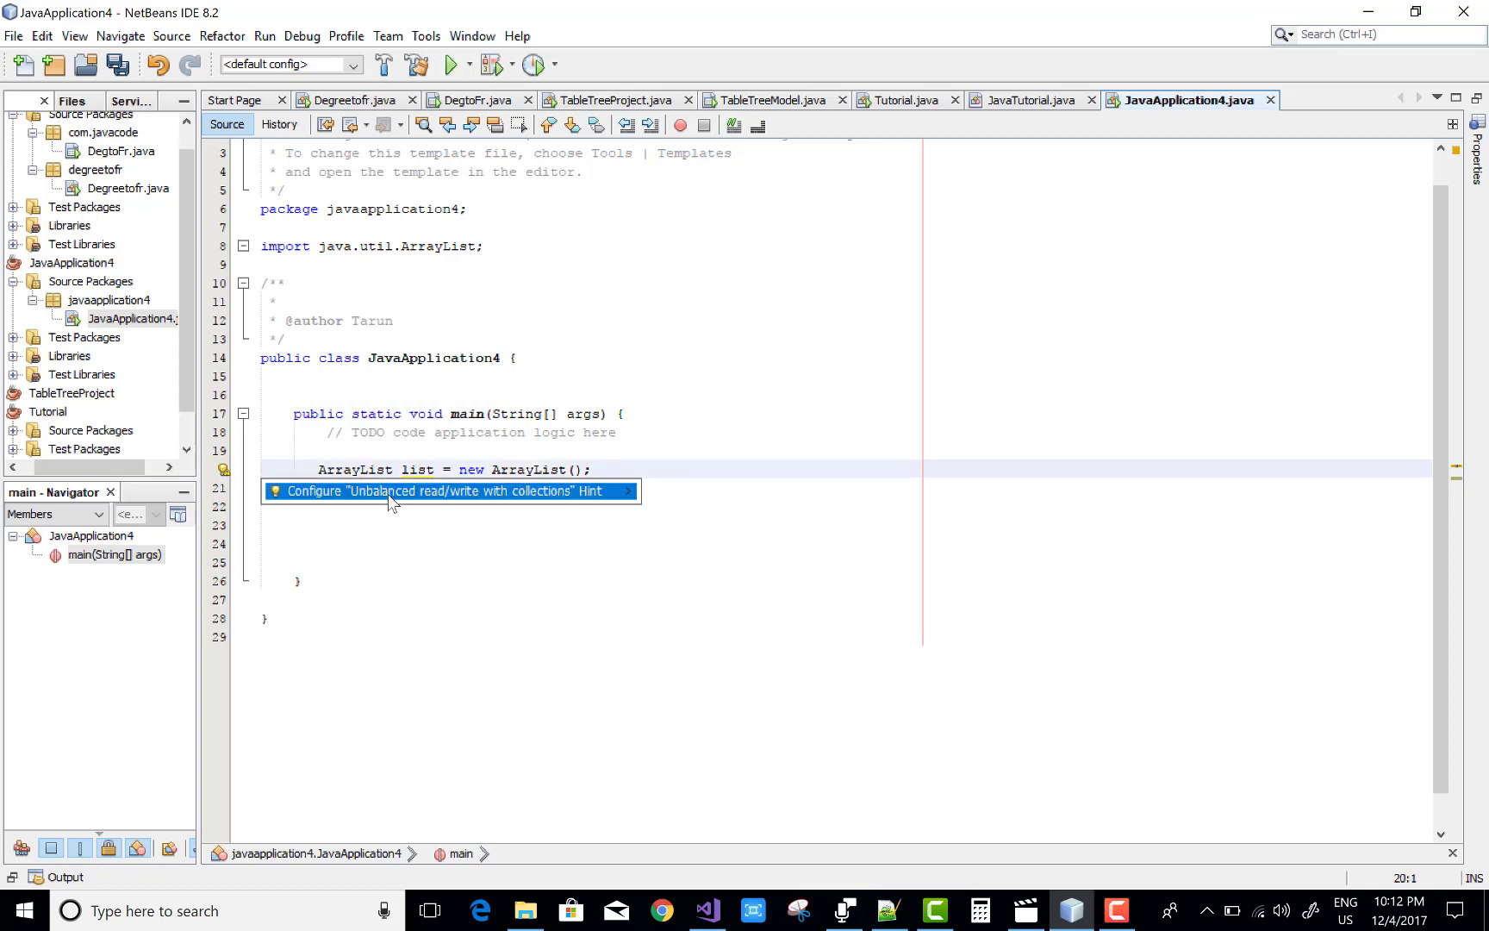
Finish the statement list.add("1"); and dismiss the hint settings window.
type("list.add(\"1\");")
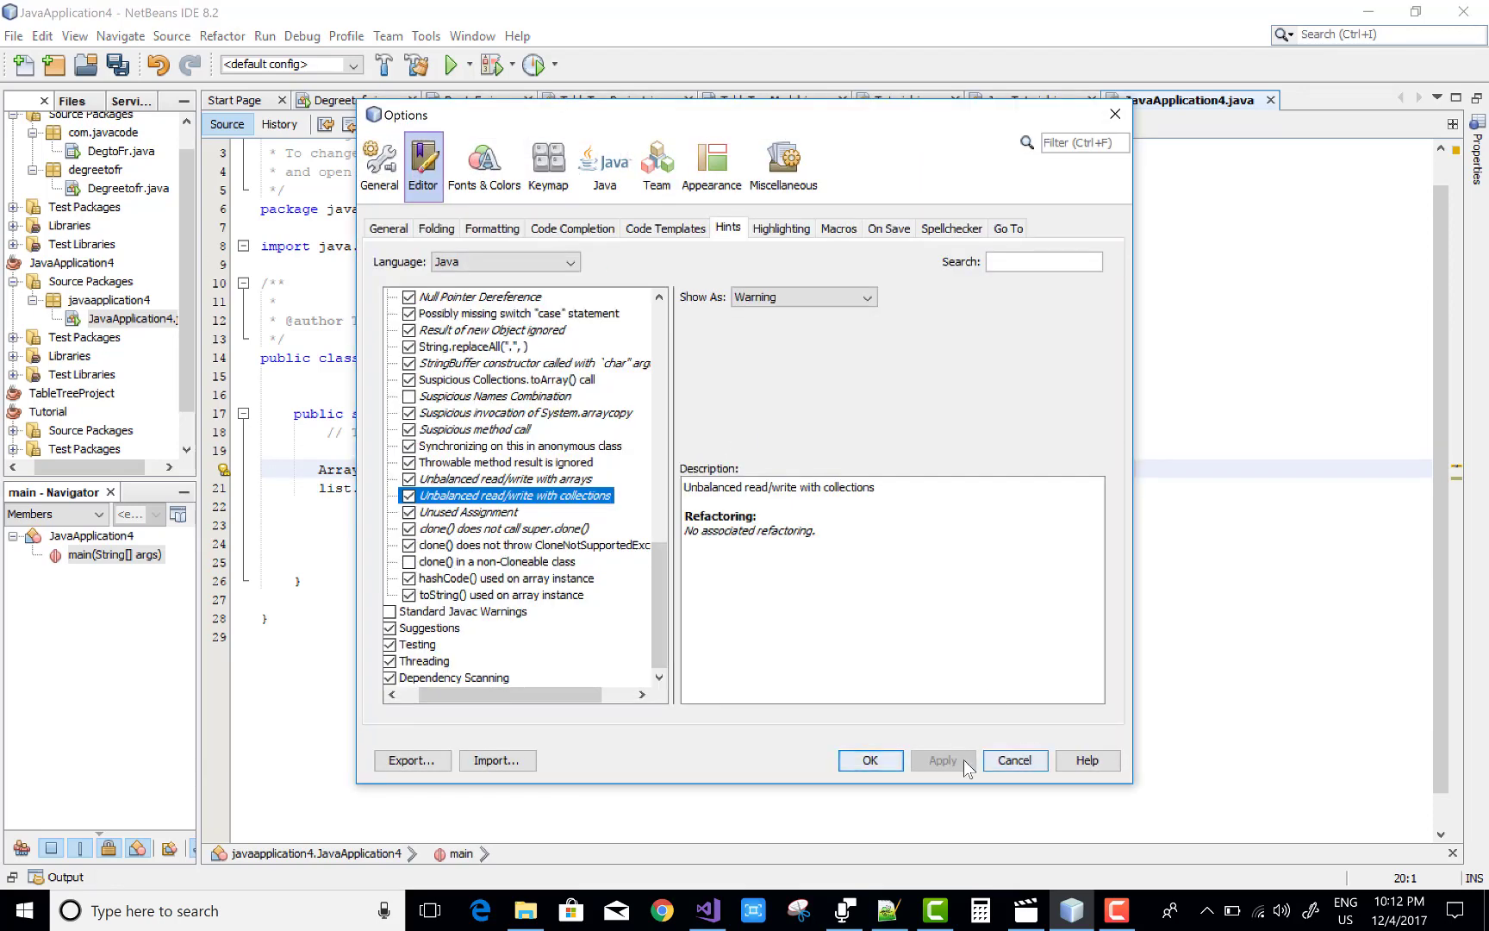
left_click(868, 760)
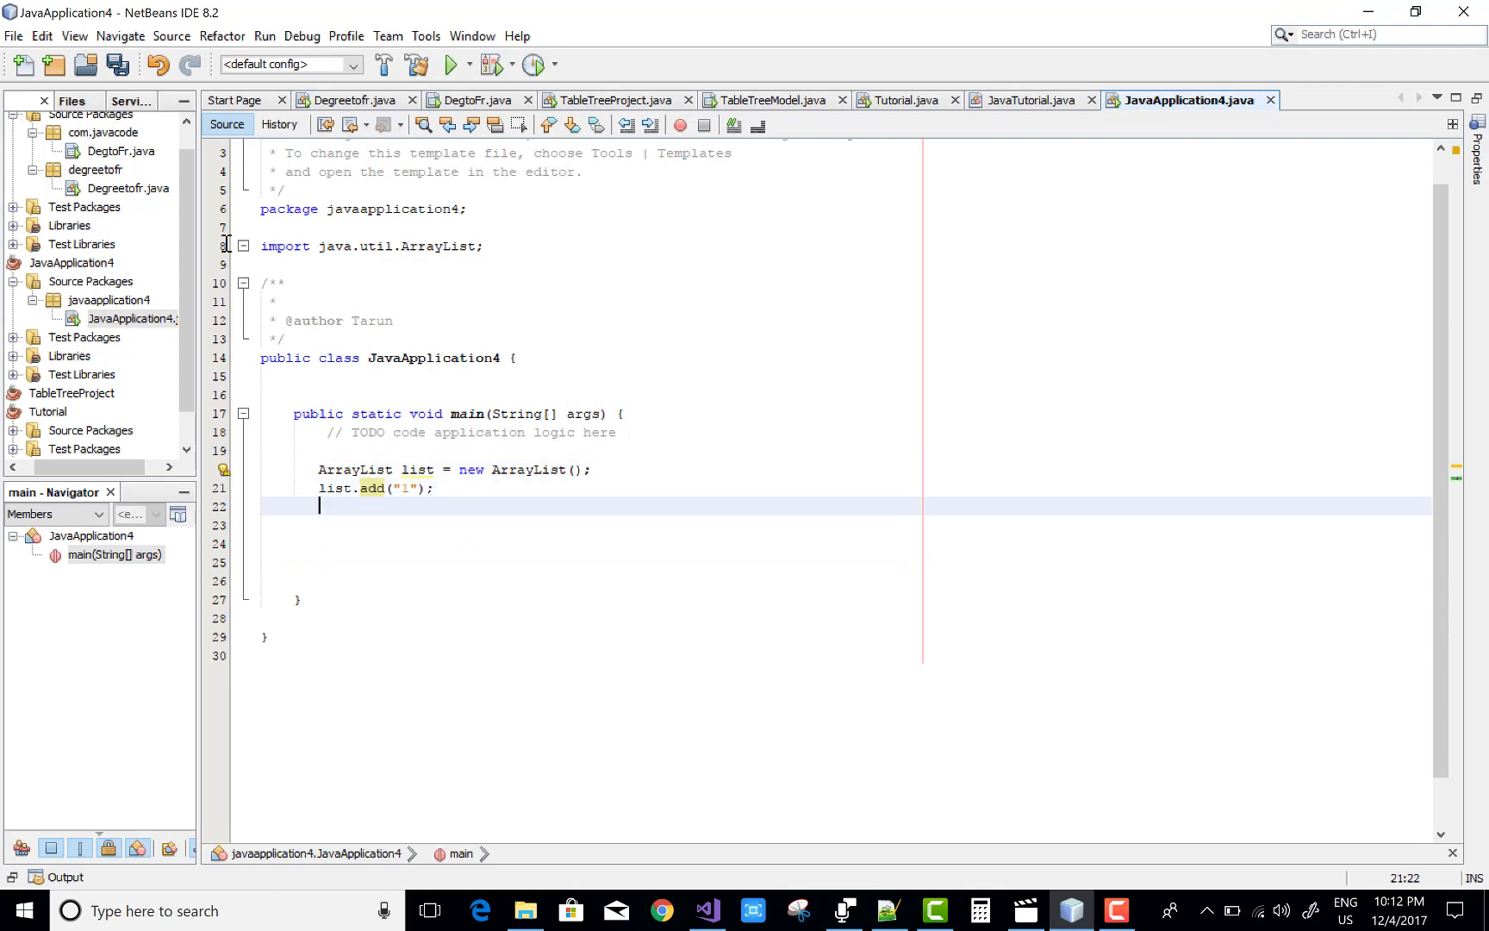
Add list.add statements for "2", "4" and "6" by reusing the add line.
type("1")
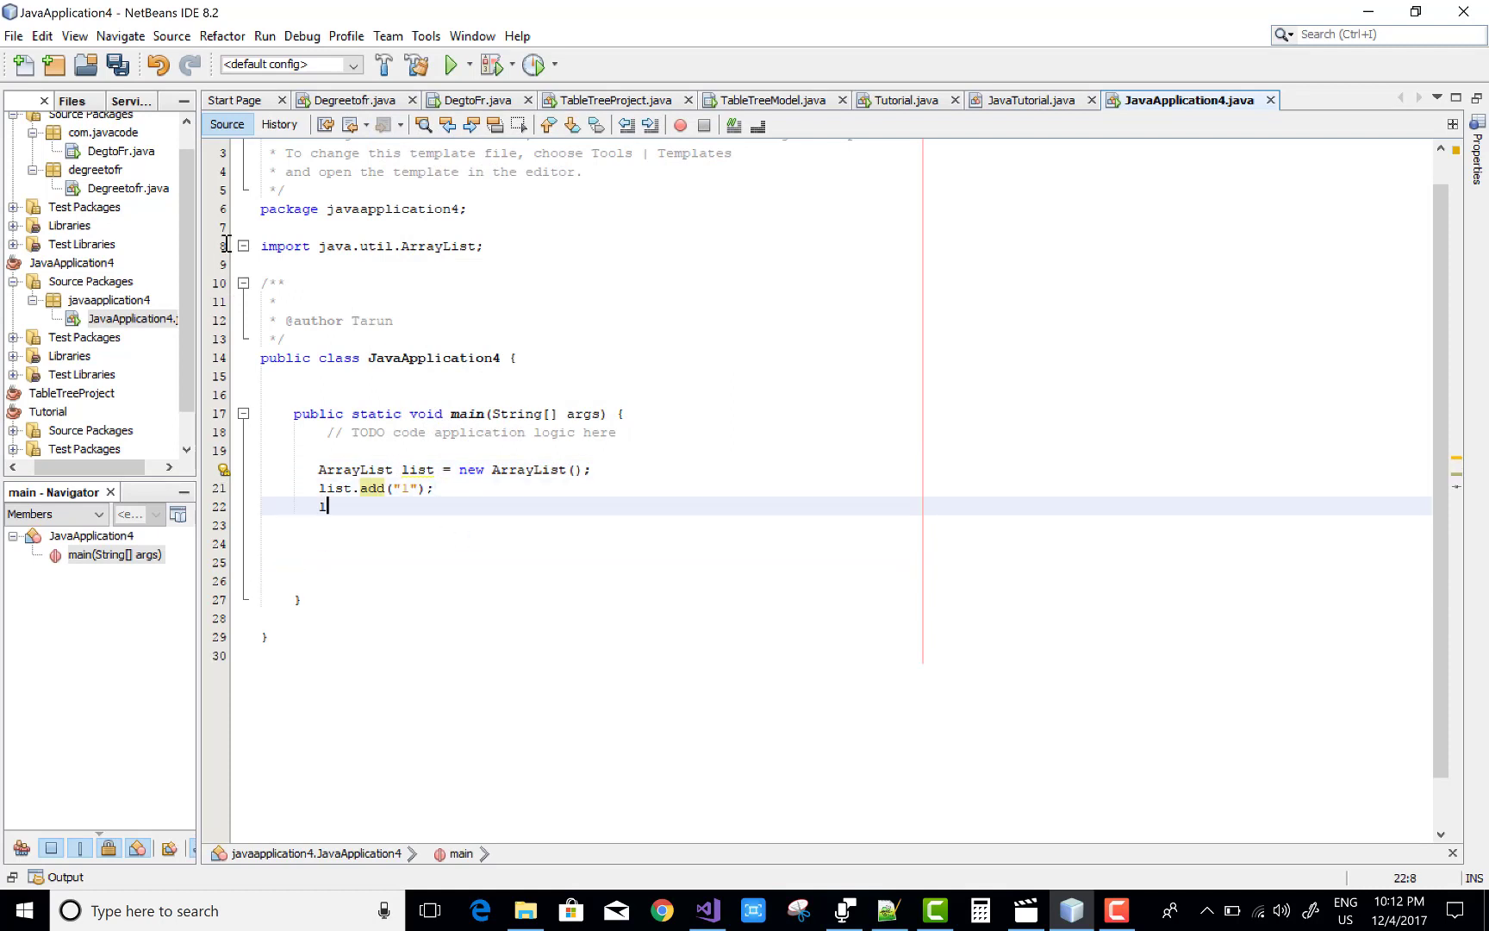
type("ist.a")
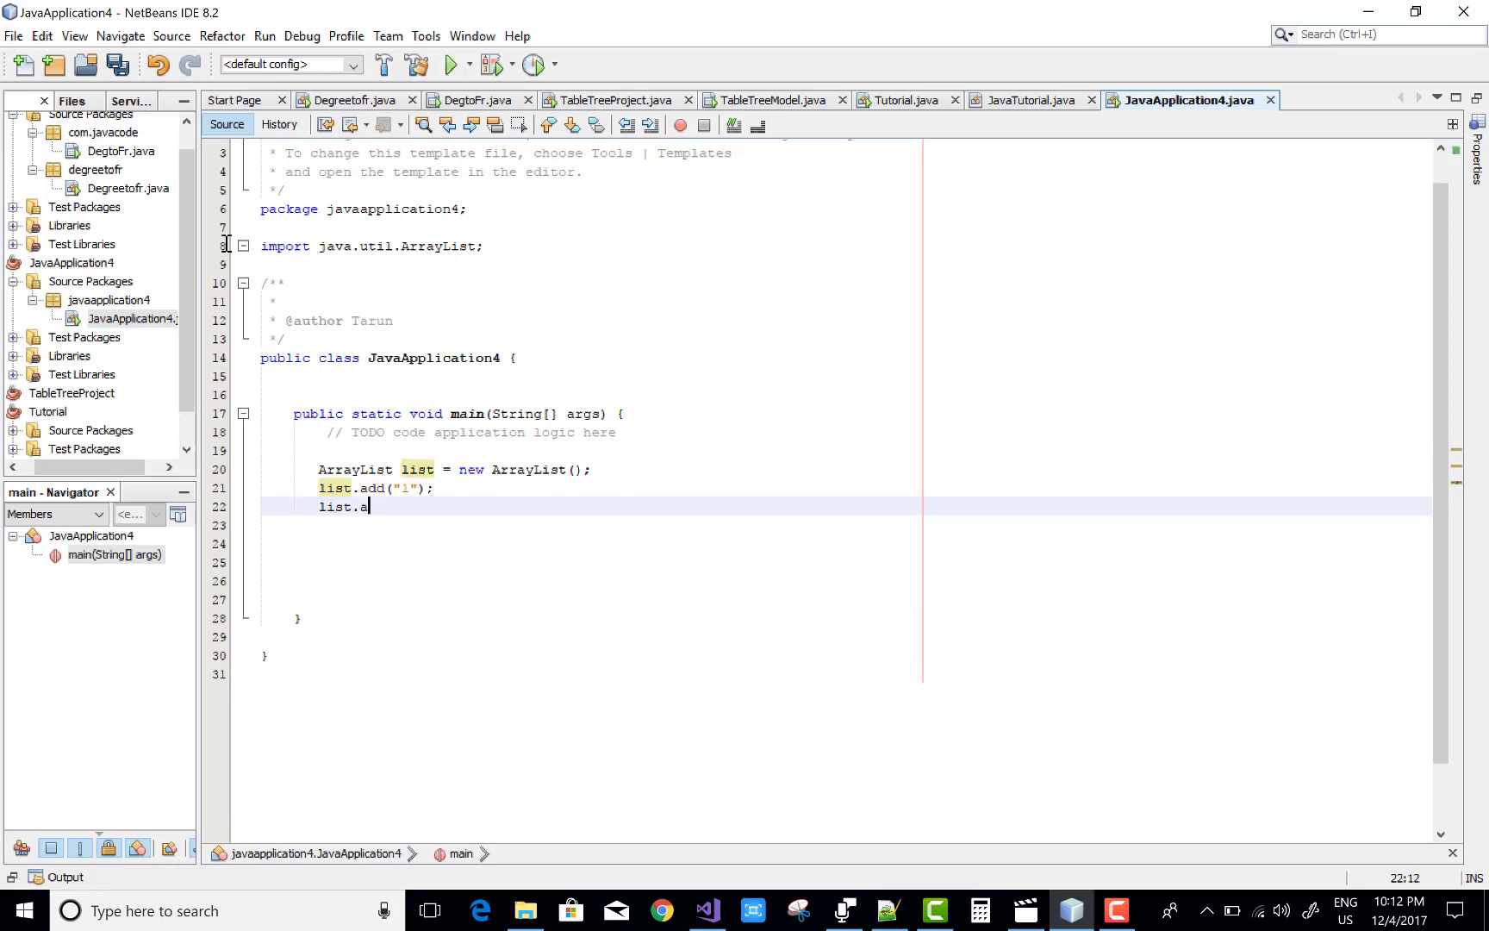
type(".")
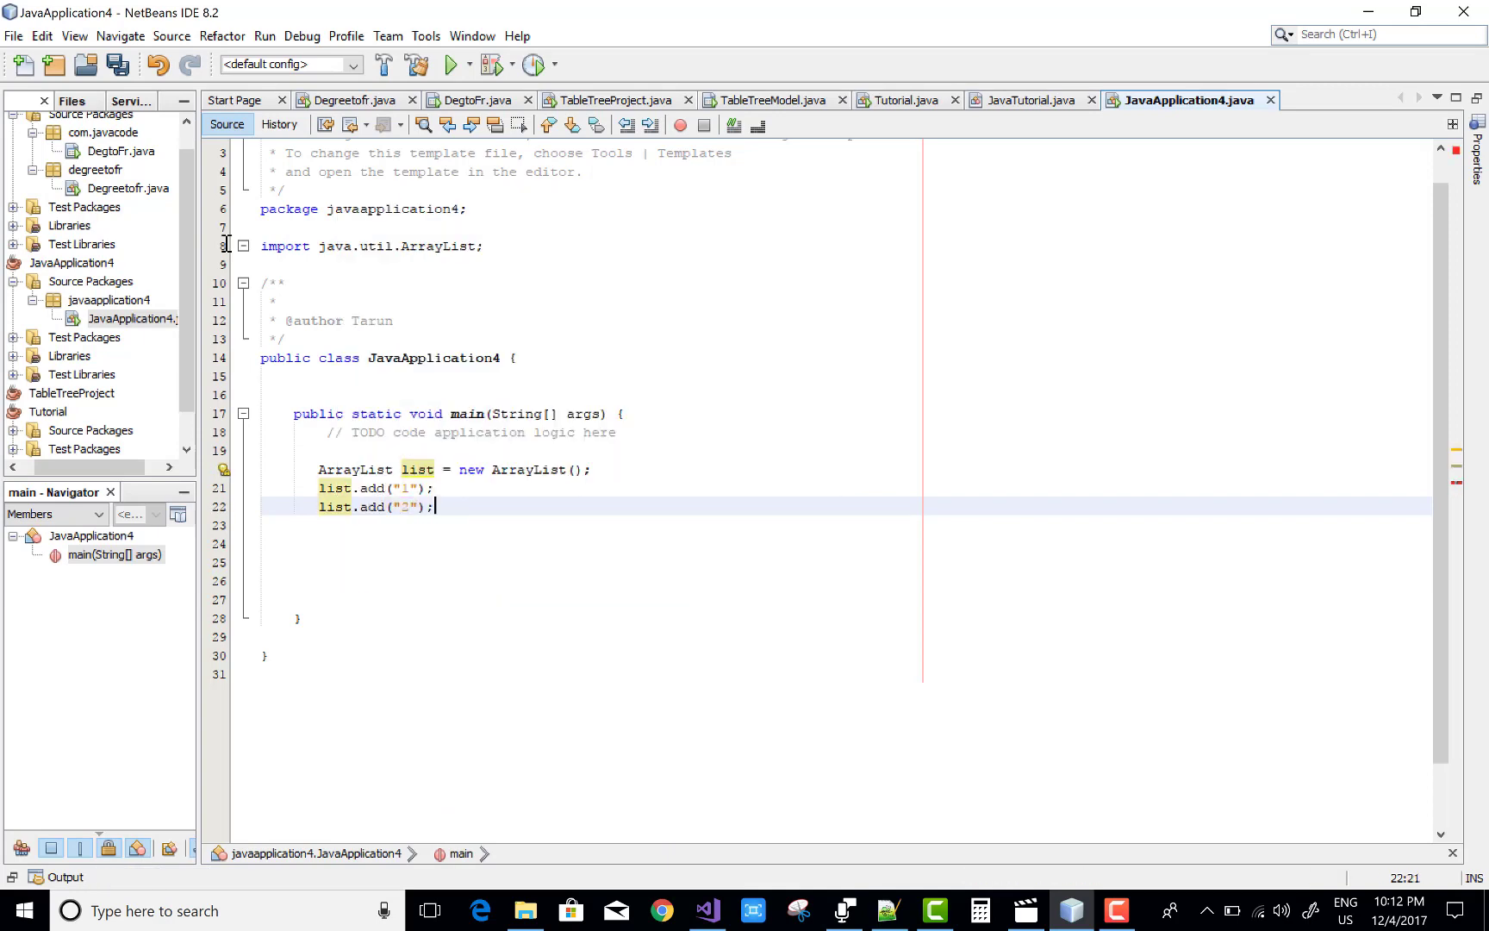
key("enter")
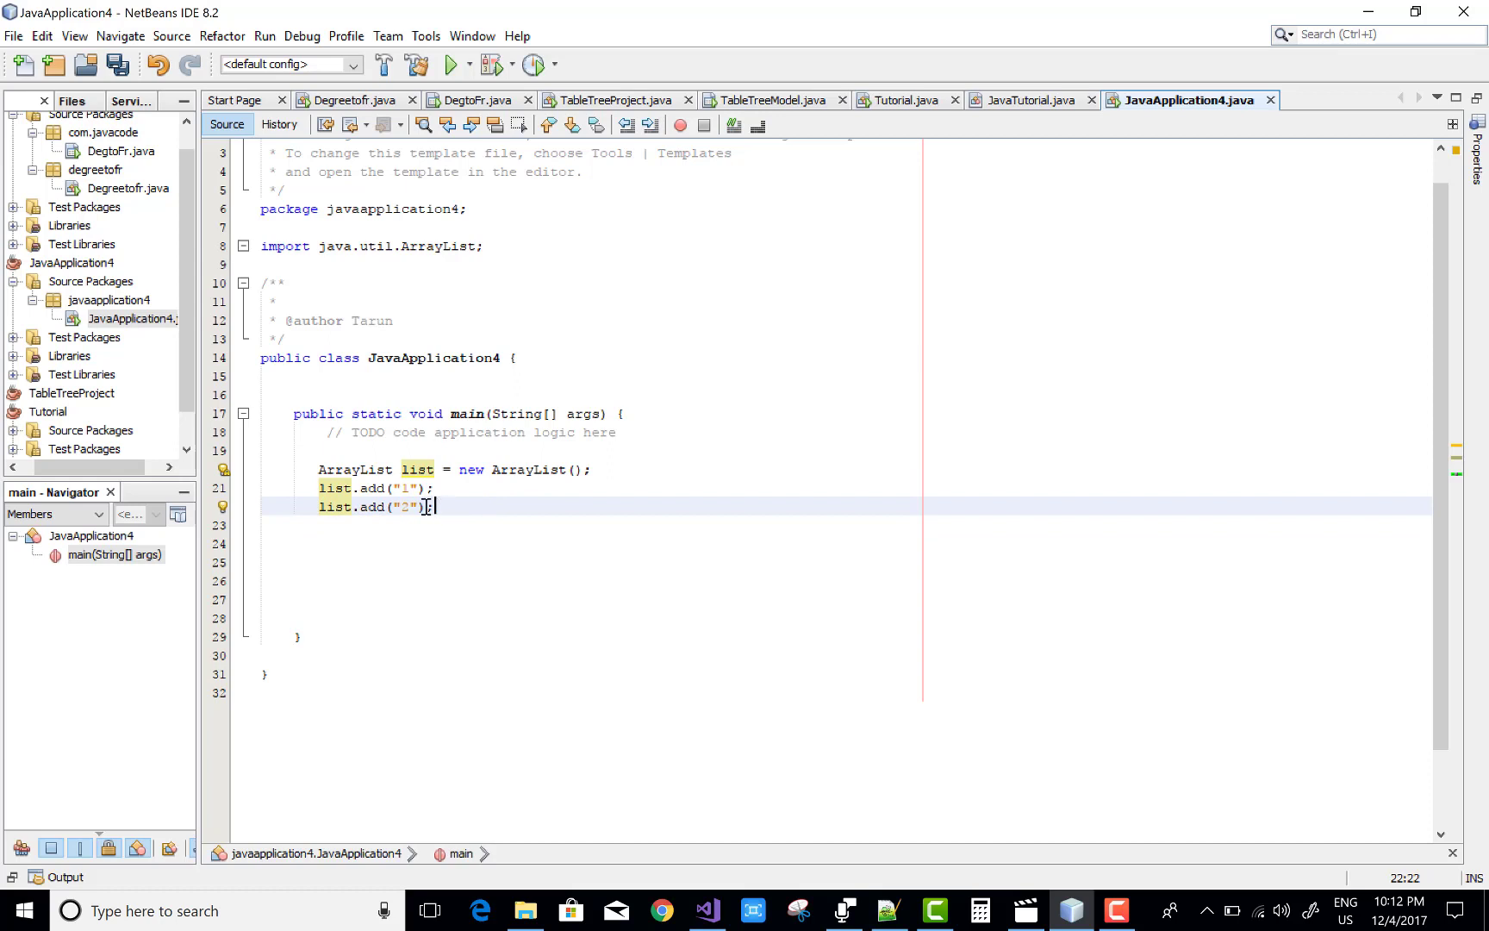
left_click_drag(430, 506, 318, 487)
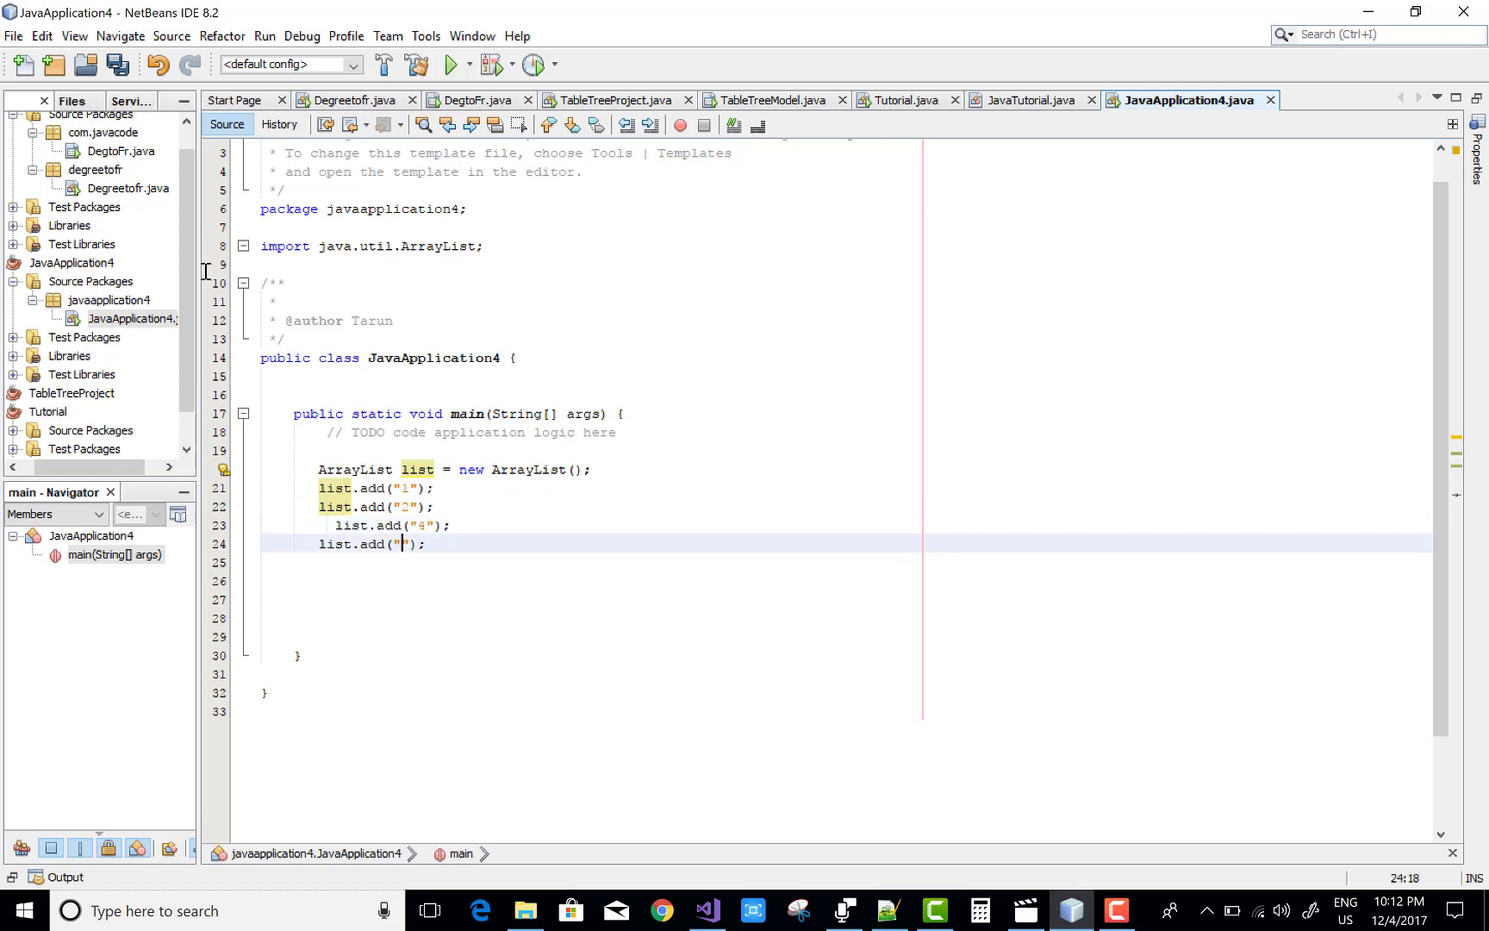
type("6")
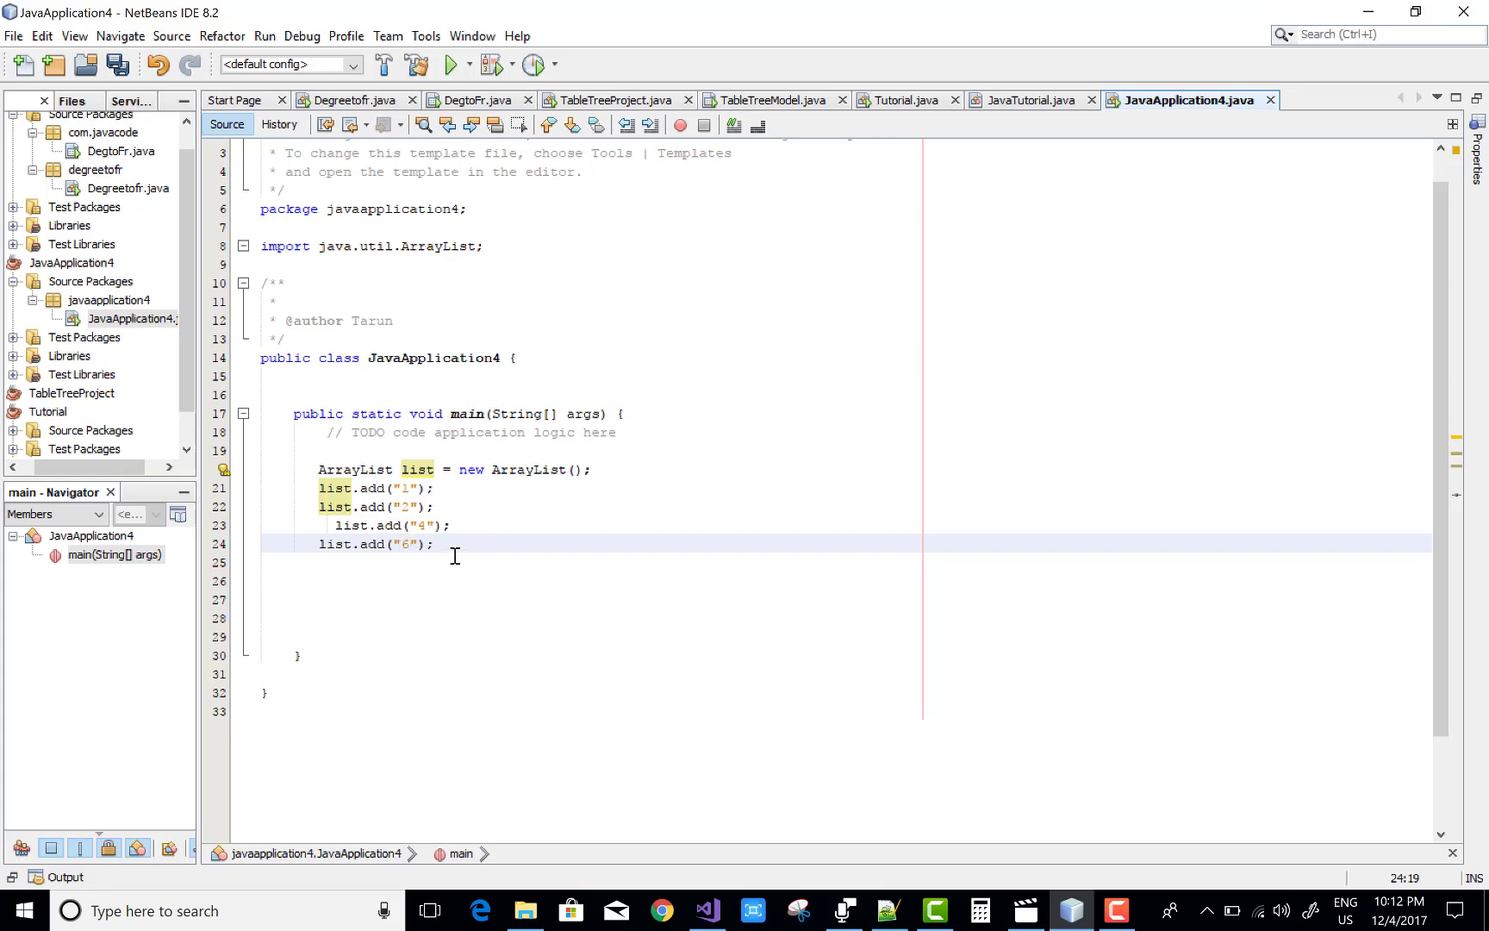
mouse_move(408, 518)
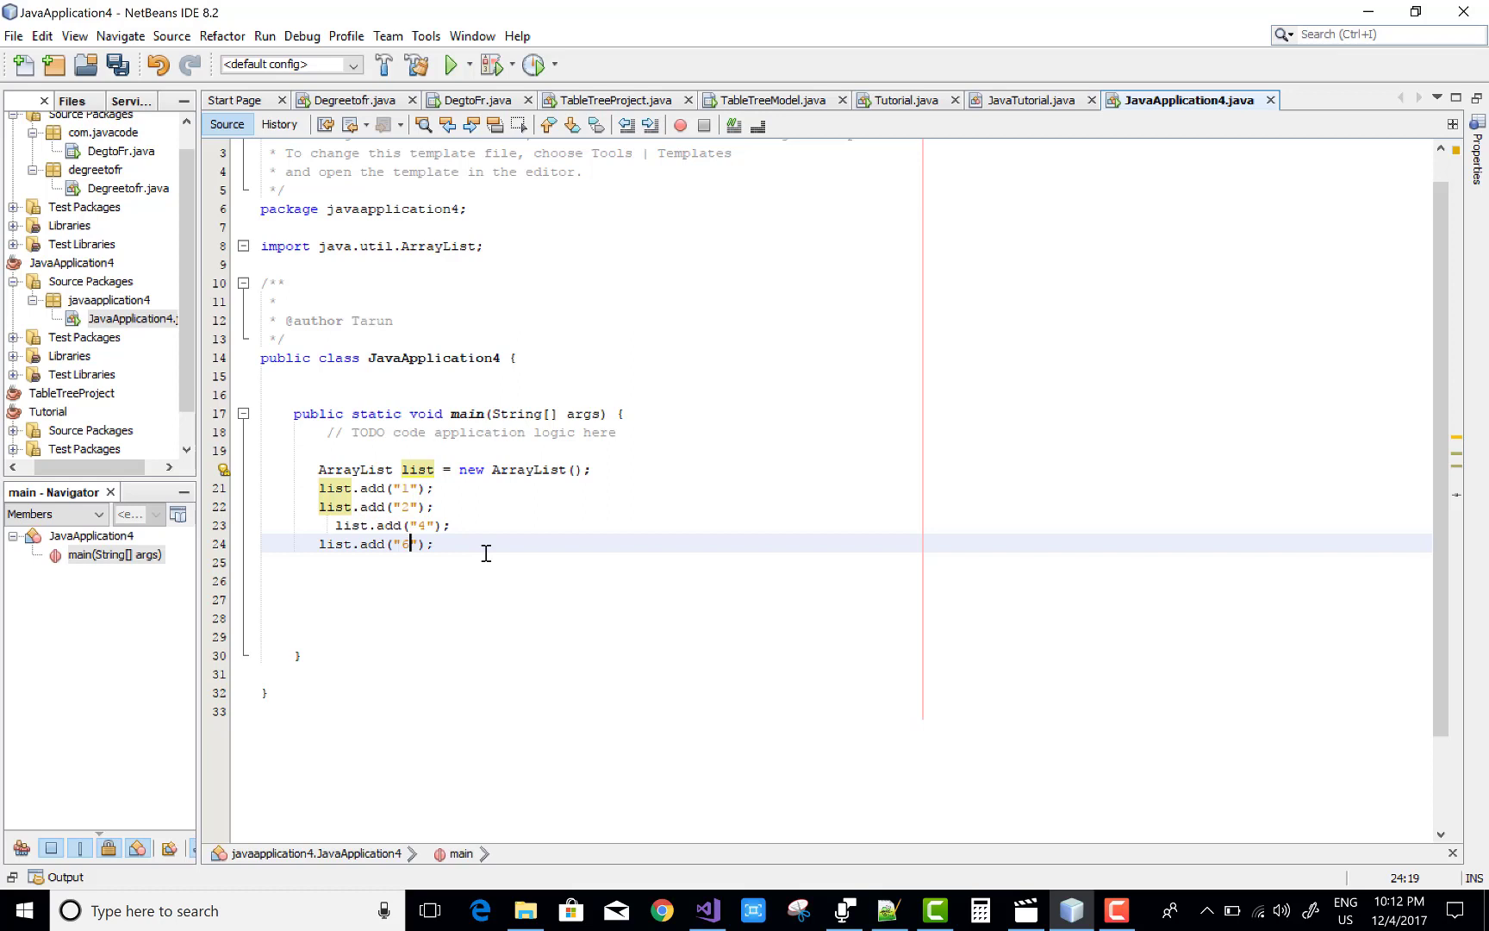
key("enter")
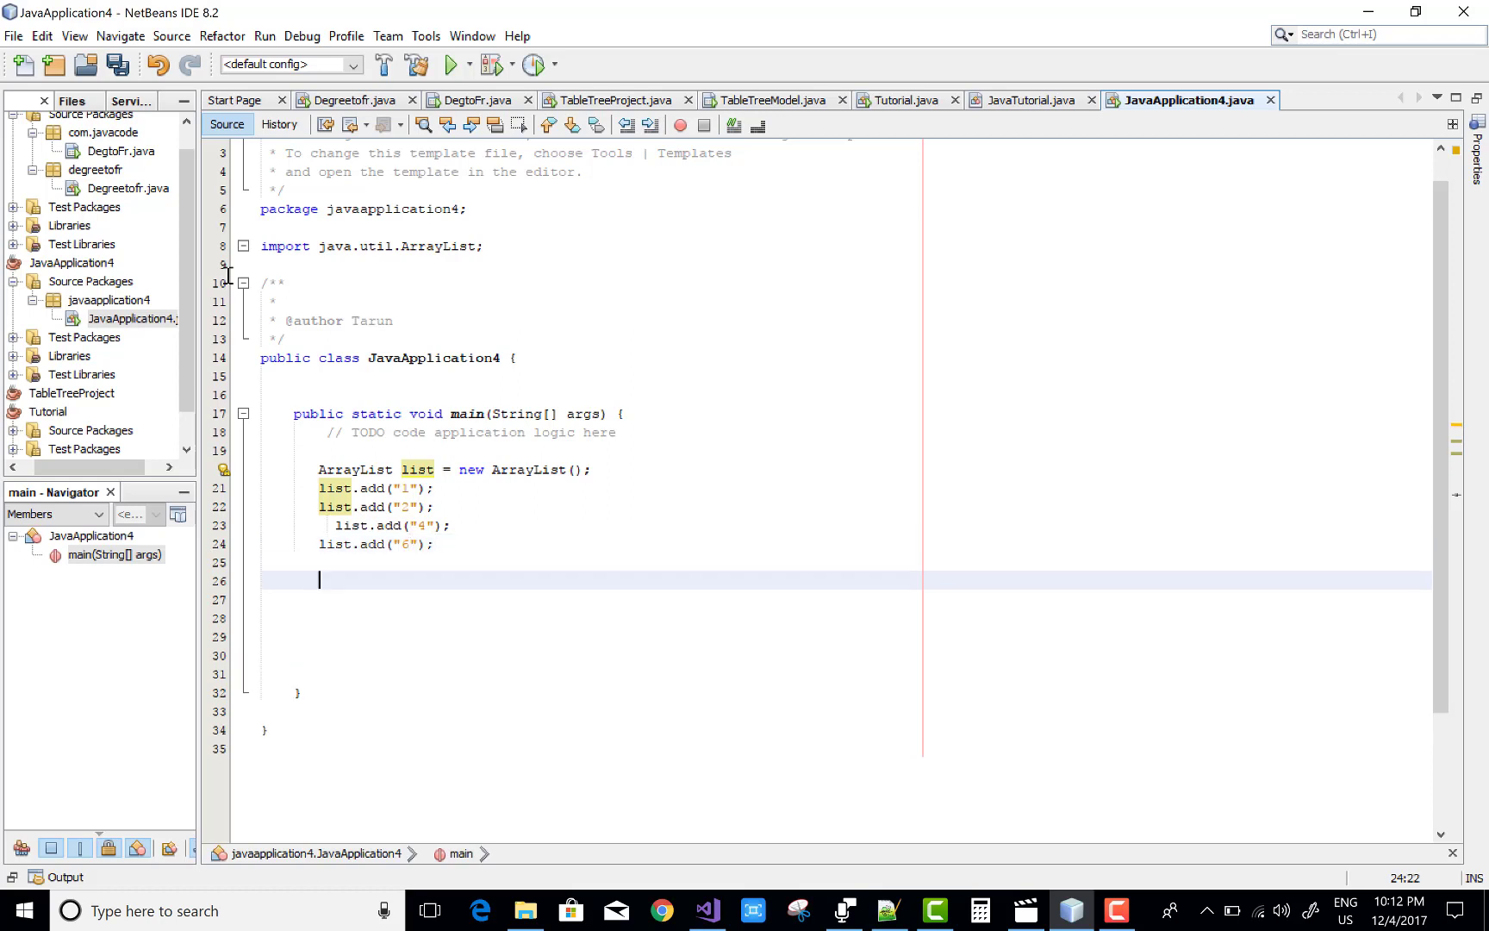
Write list.add(3,"5"); below the existing add calls.
type("lis")
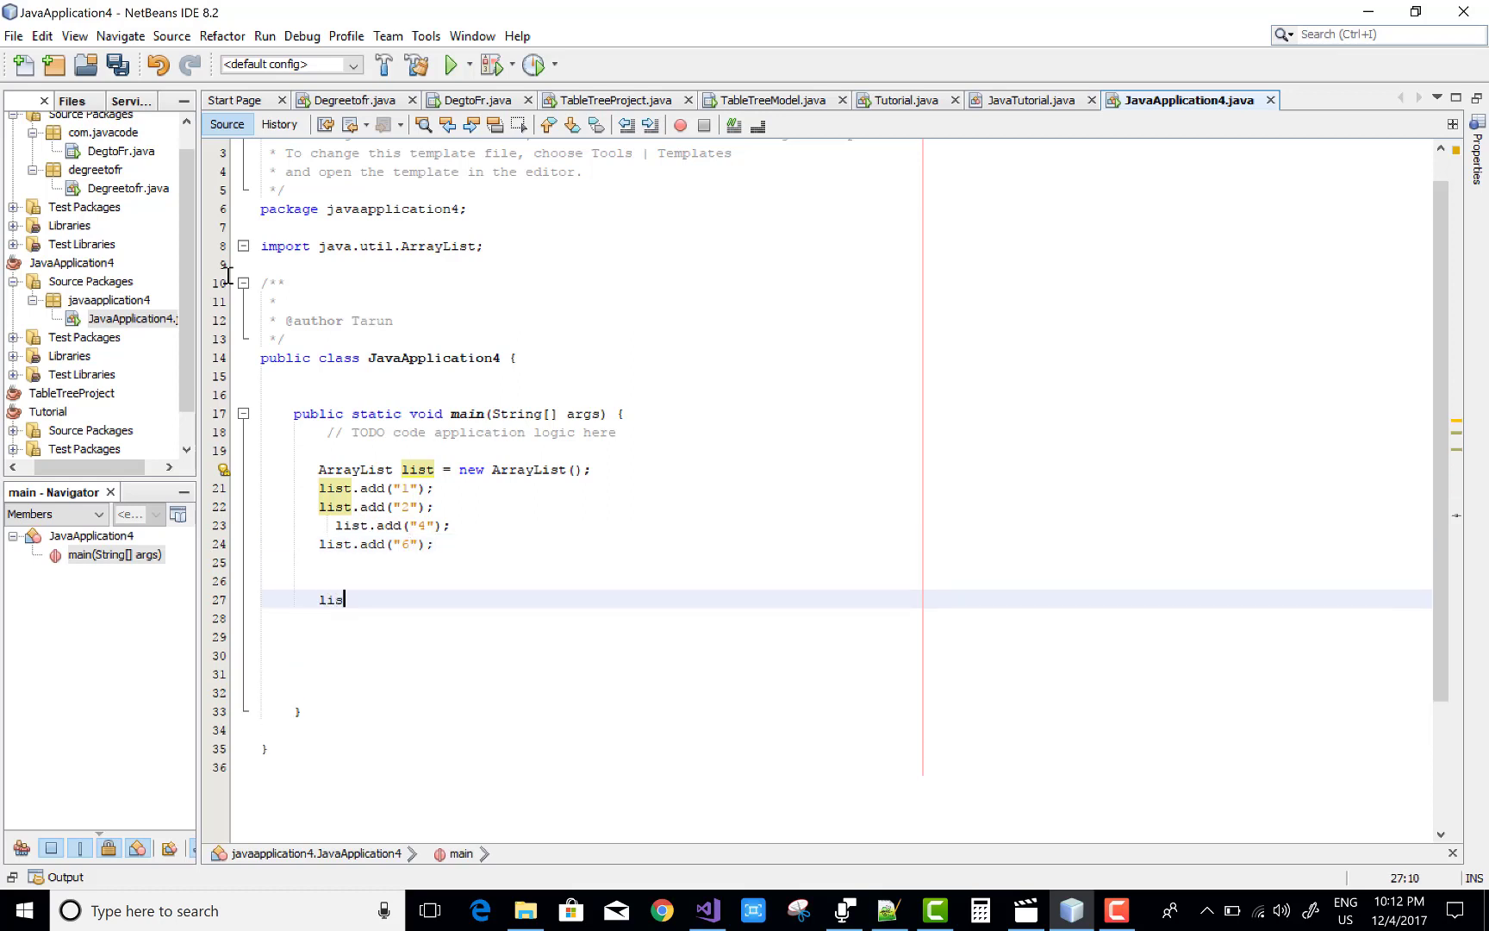
type(".a")
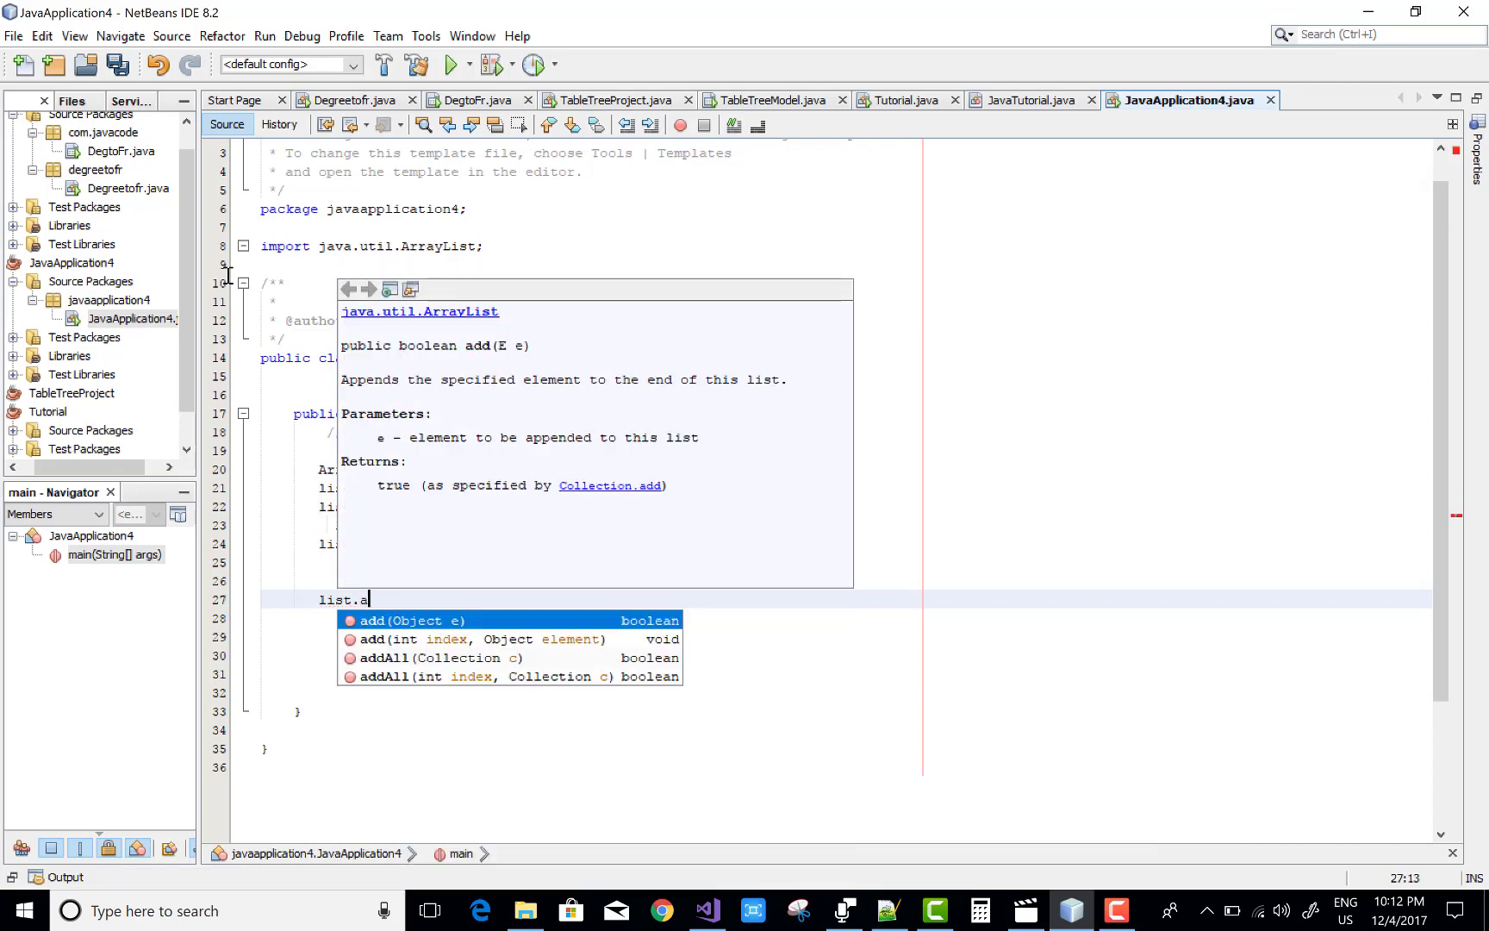
type("dd")
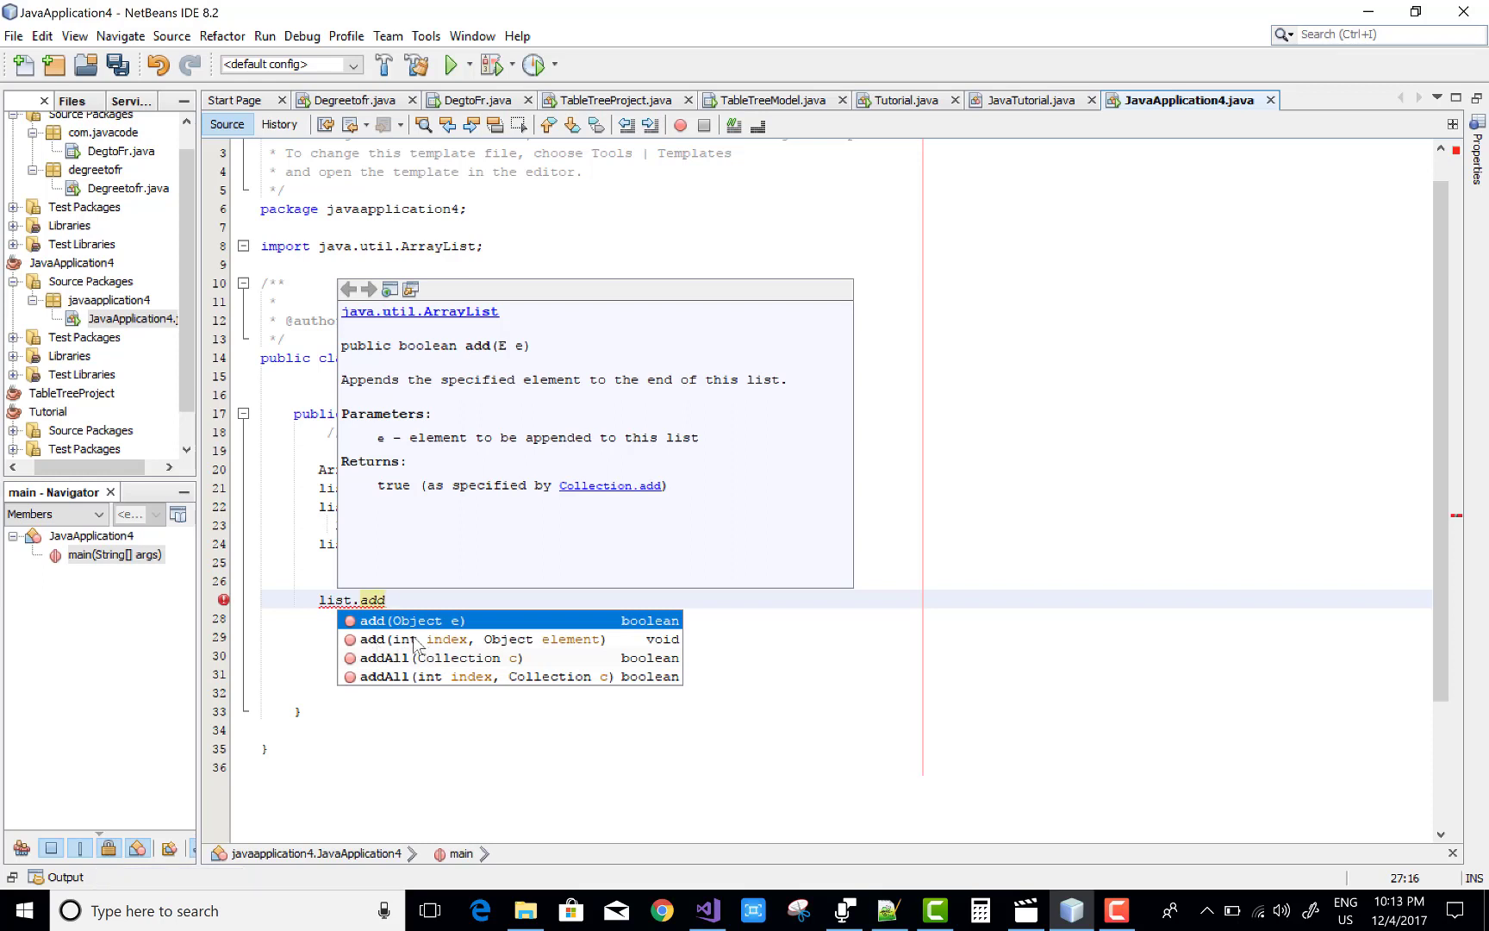
mouse_move(736, 649)
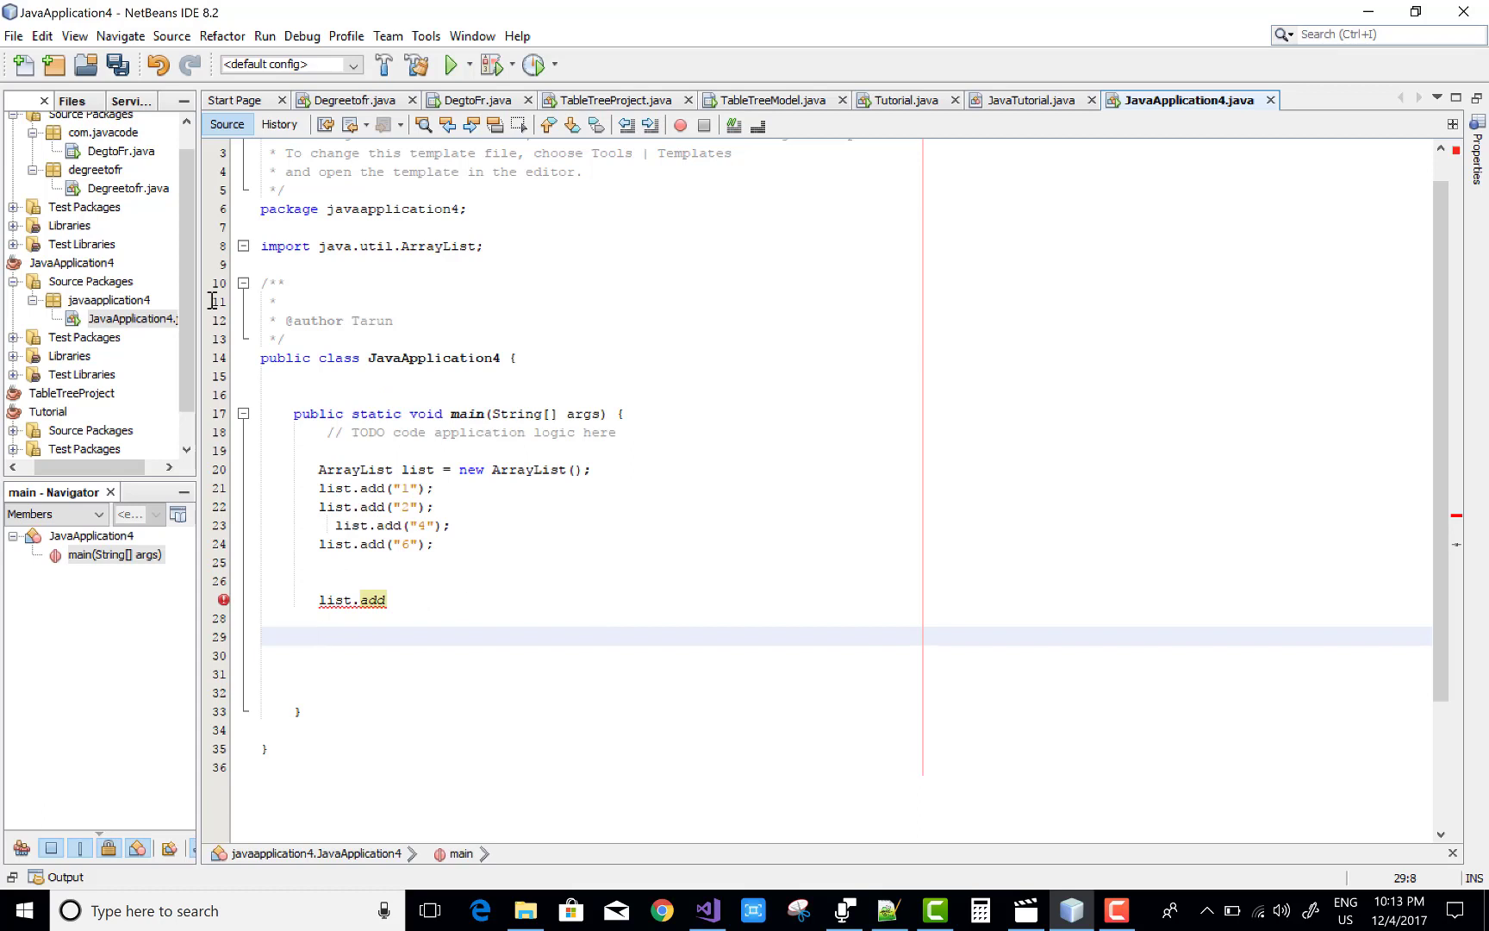
type("()")
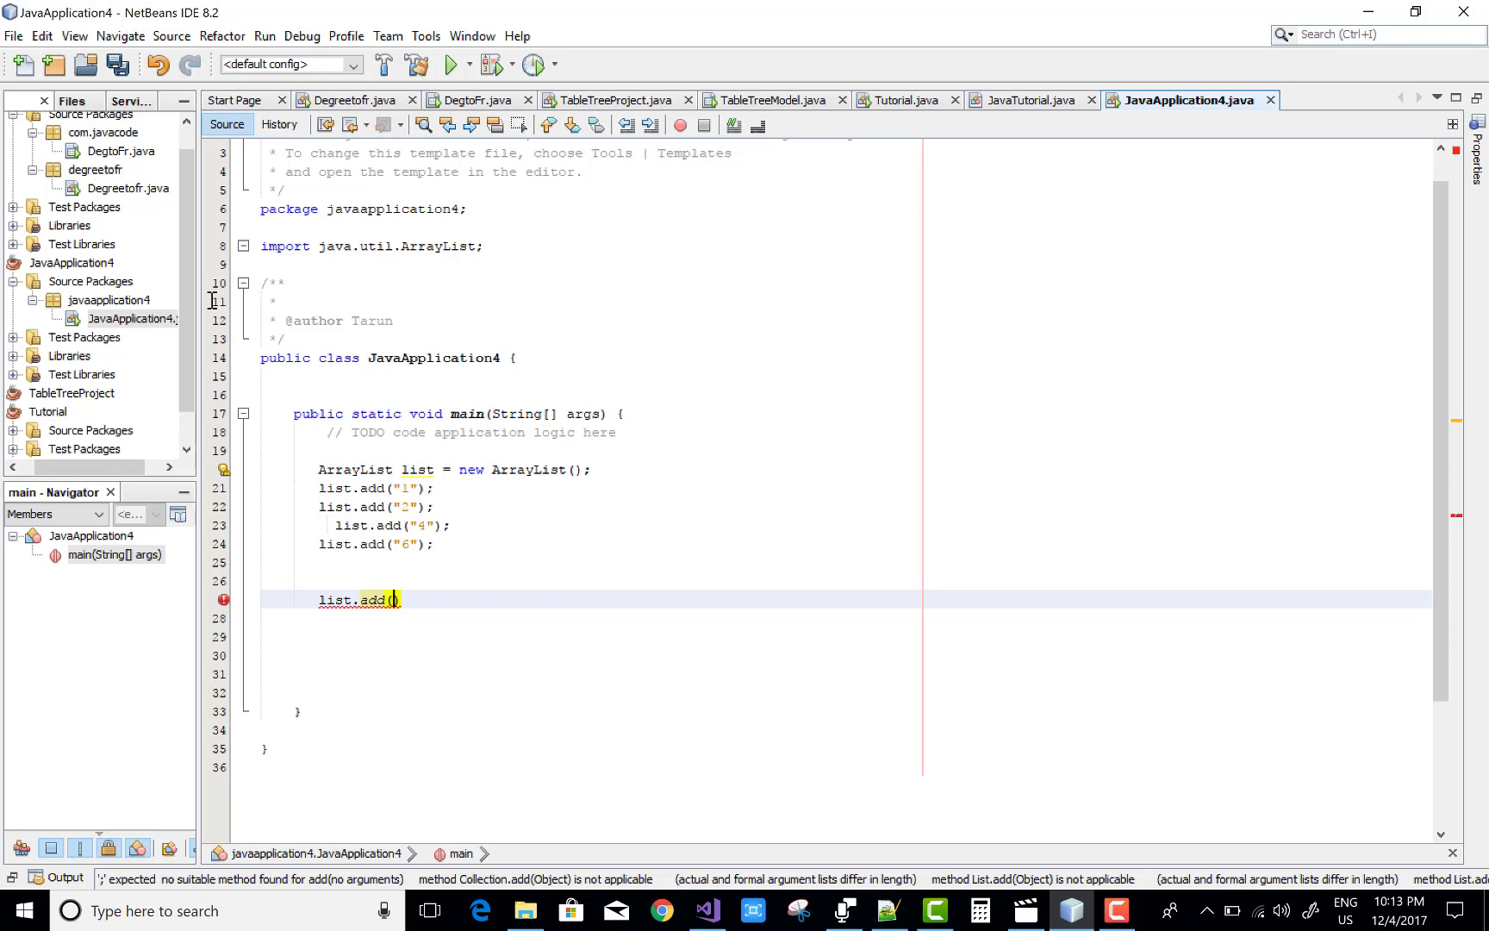
type("3,")
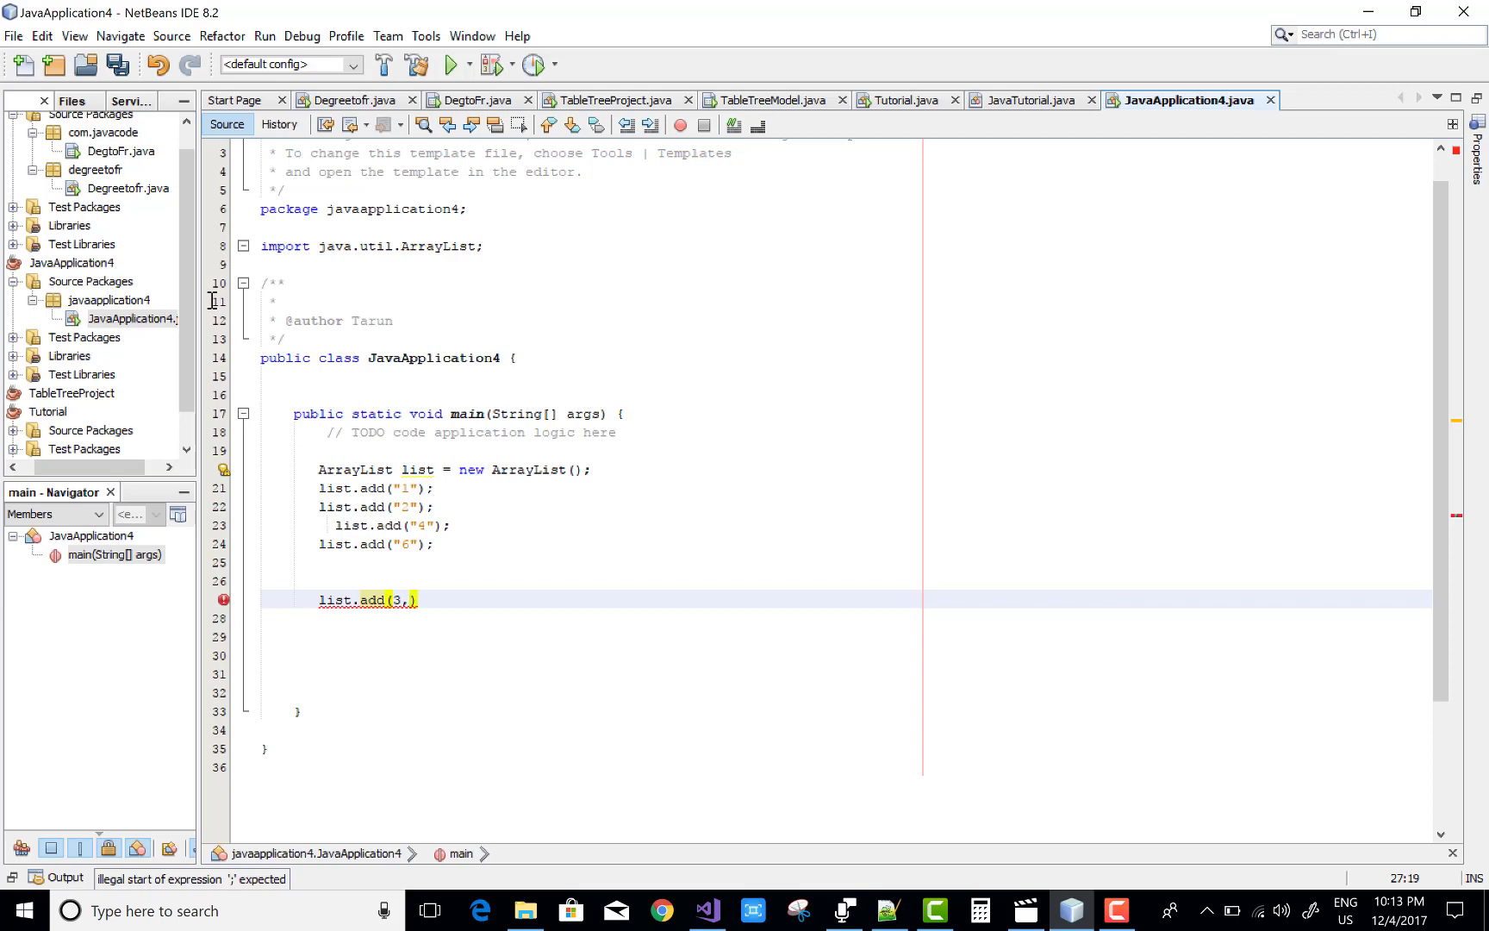
type("\"\"")
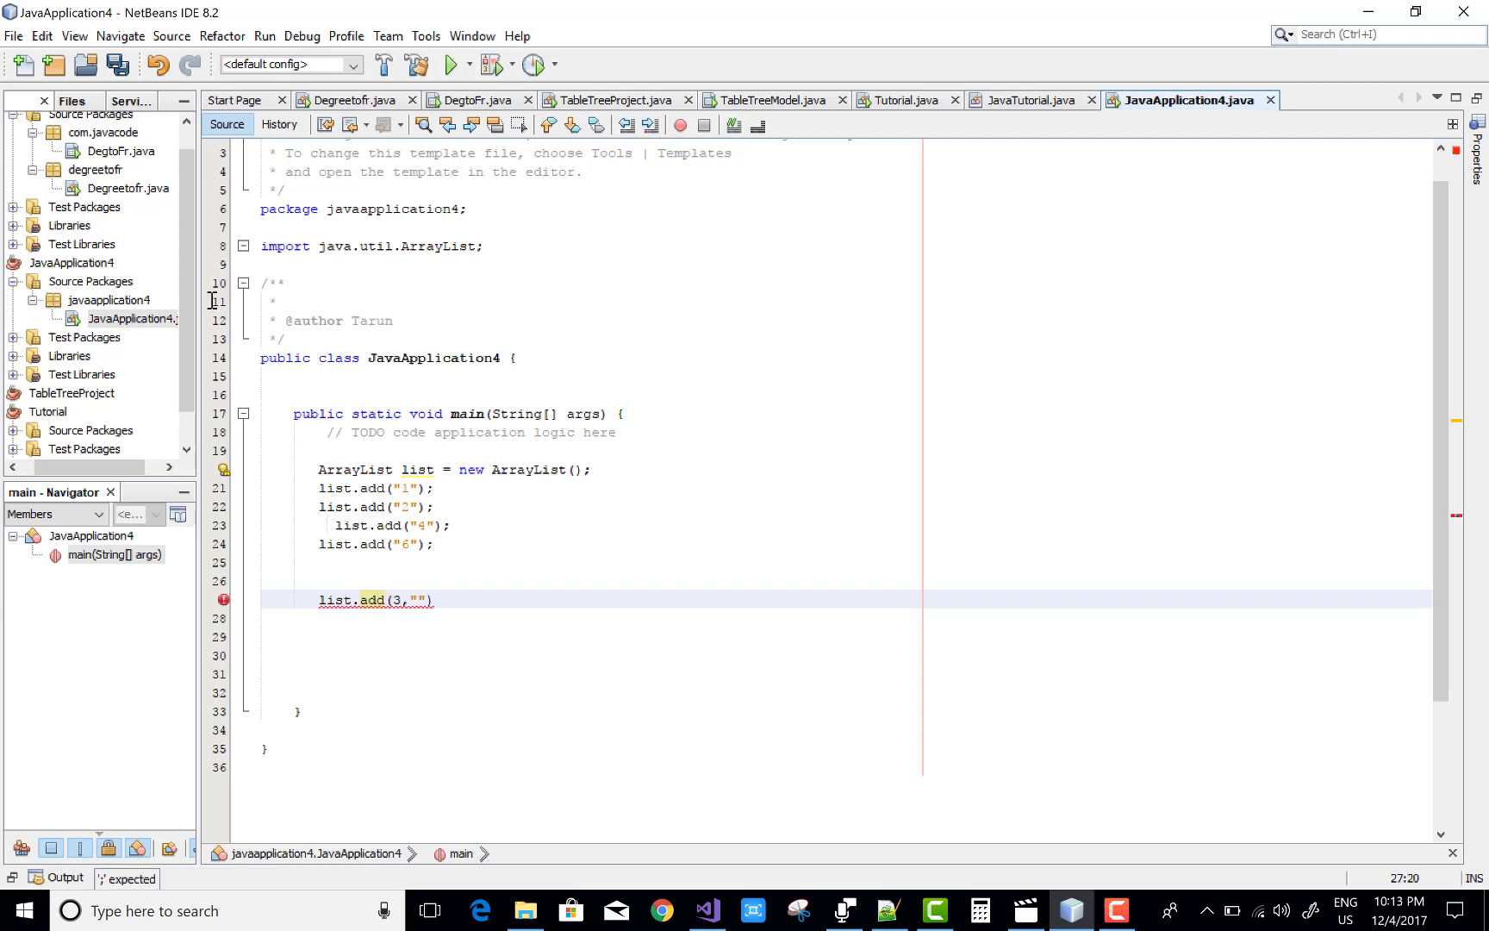
type("5")
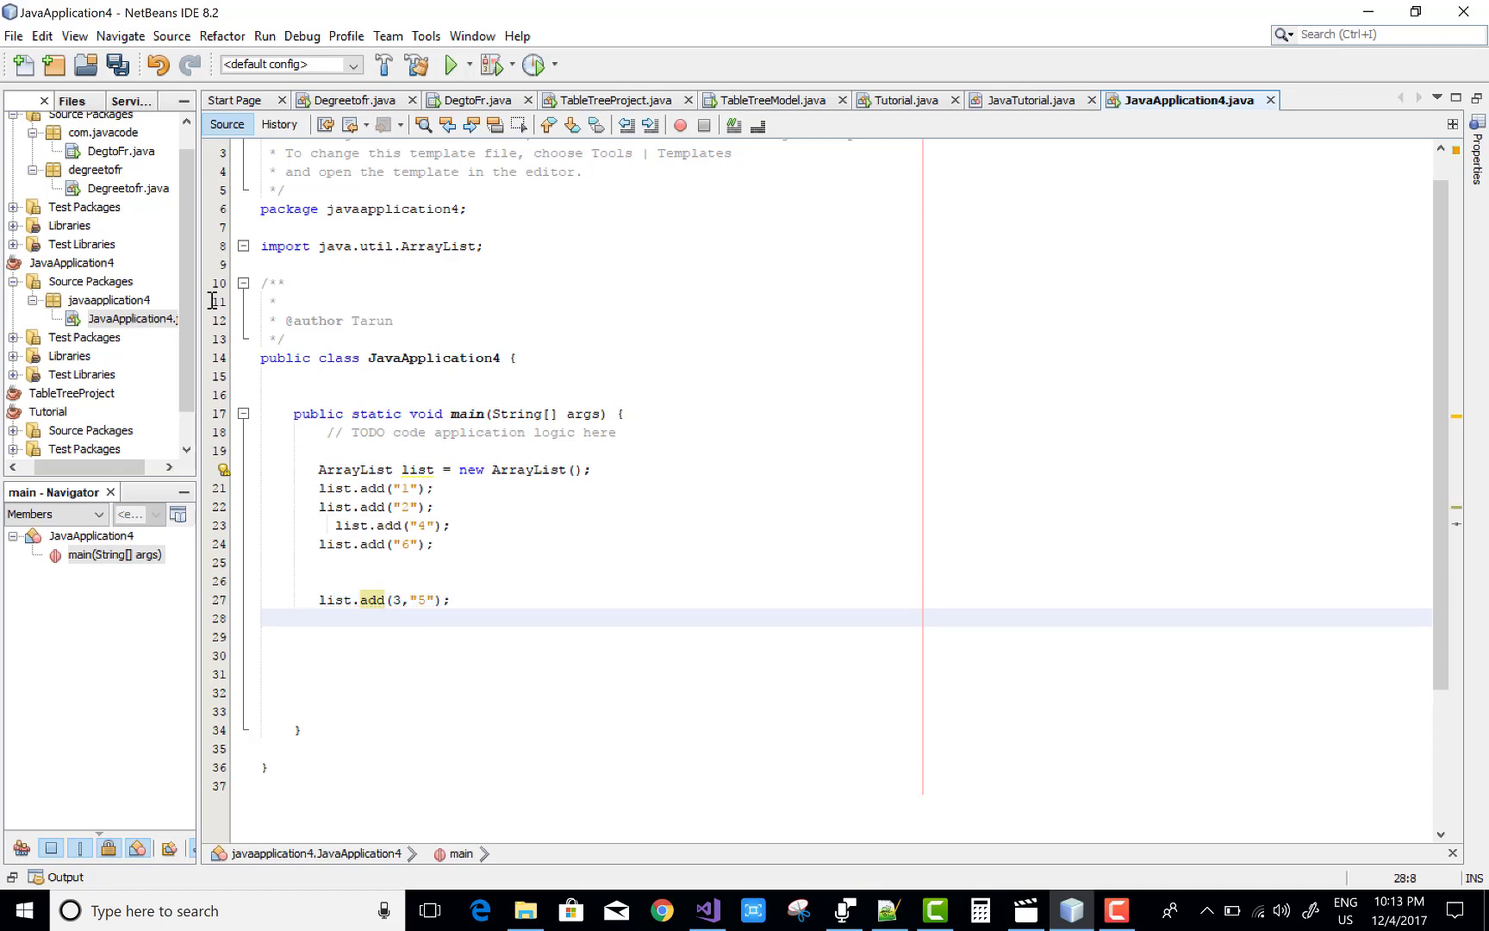
Write the loop header for(int i=0;i<list.size();i++).
type("for")
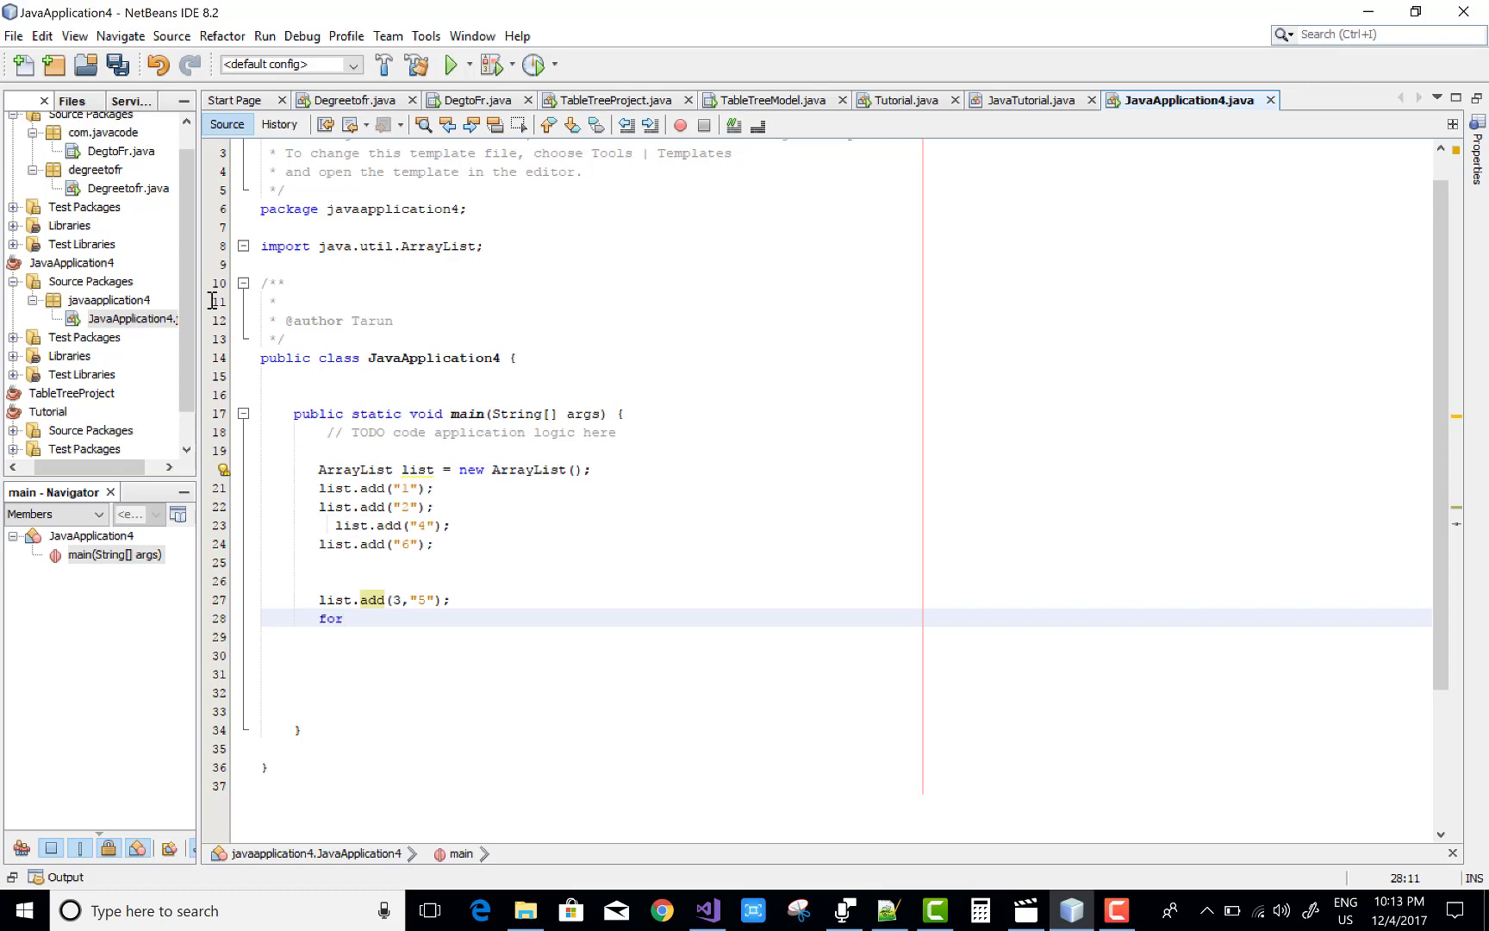
type("(i")
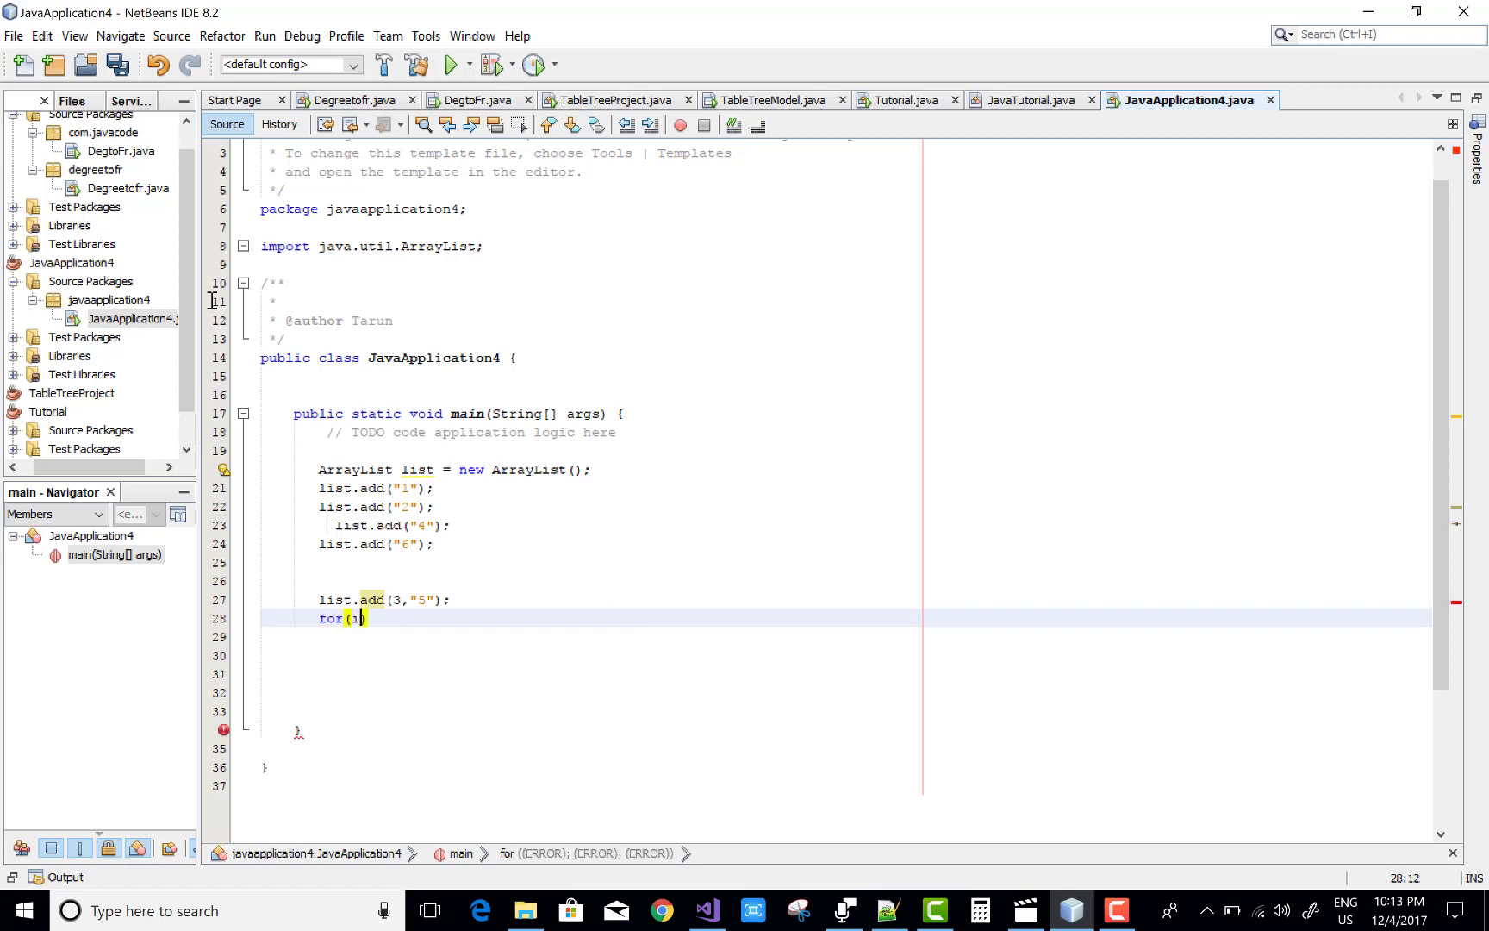
type("nt i=-")
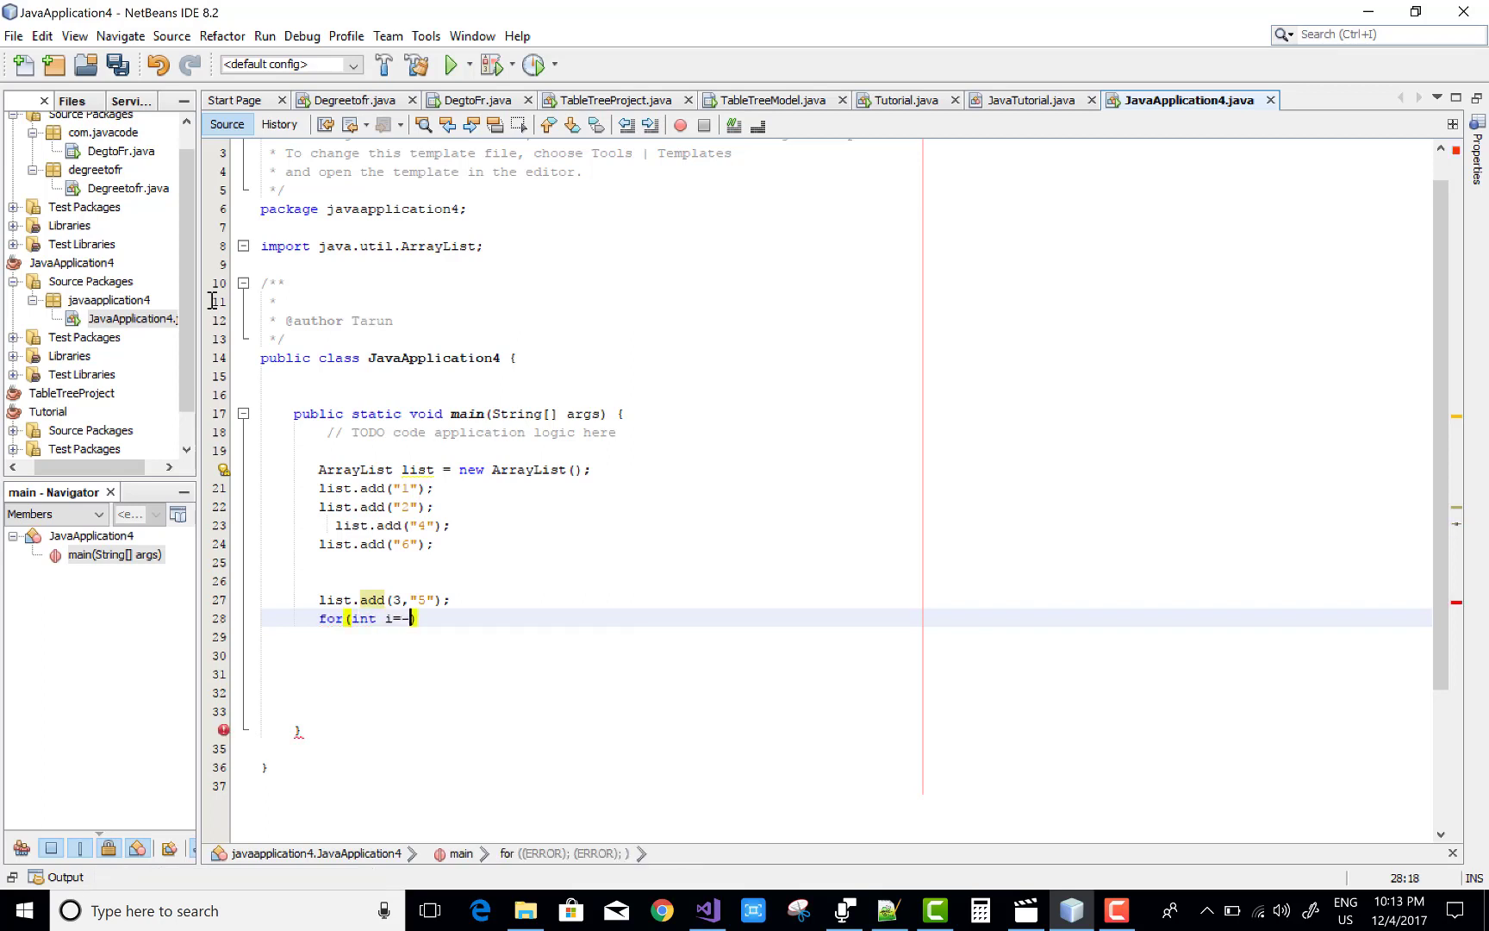
type("0")
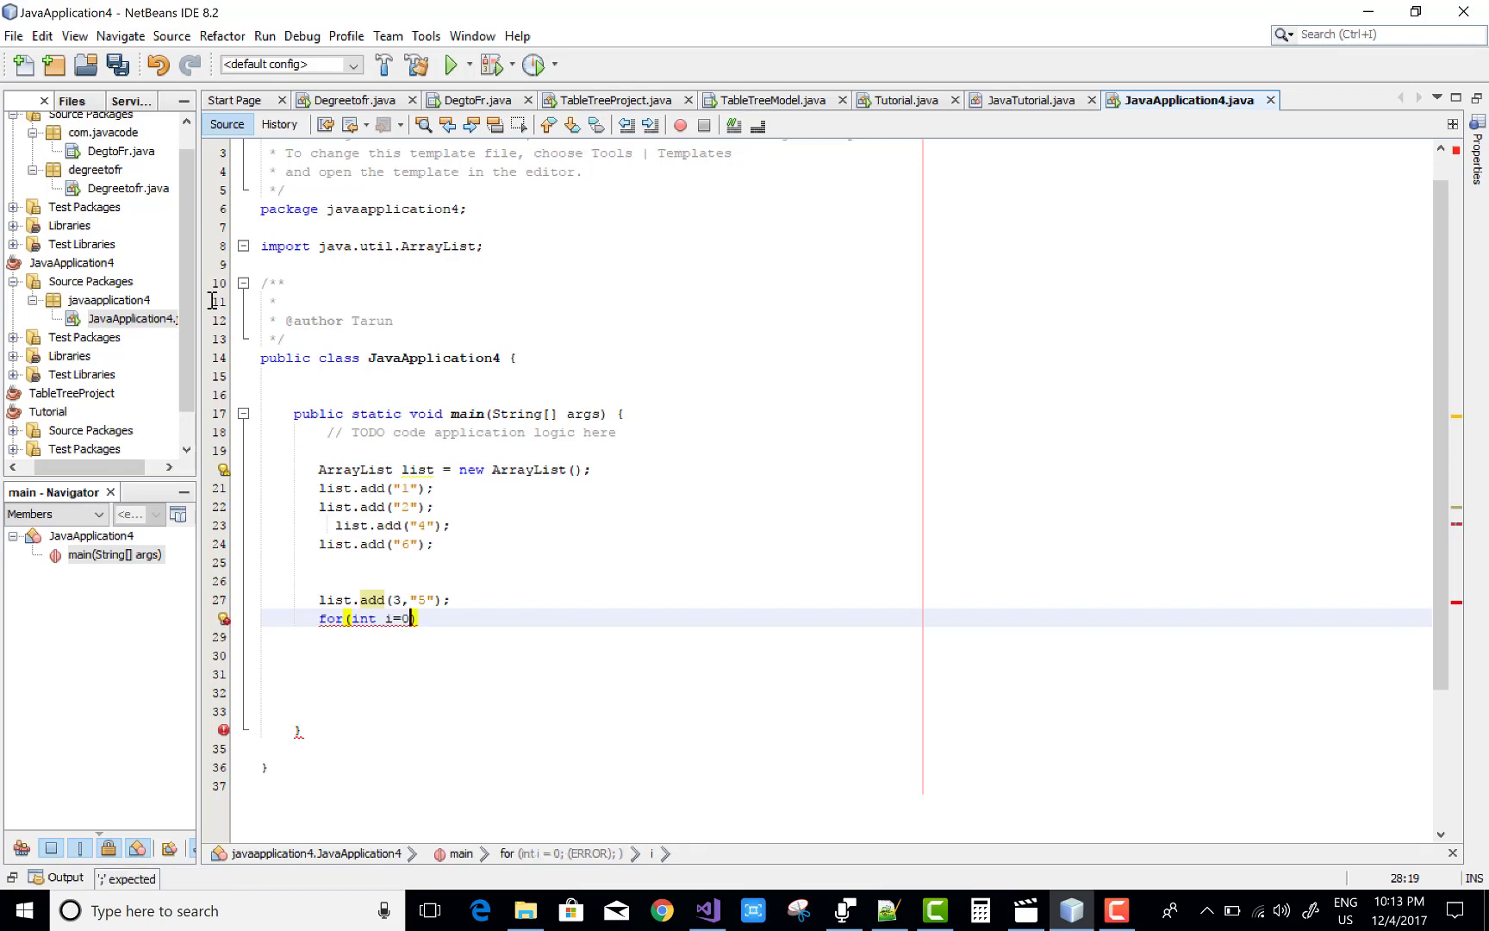
type("i<")
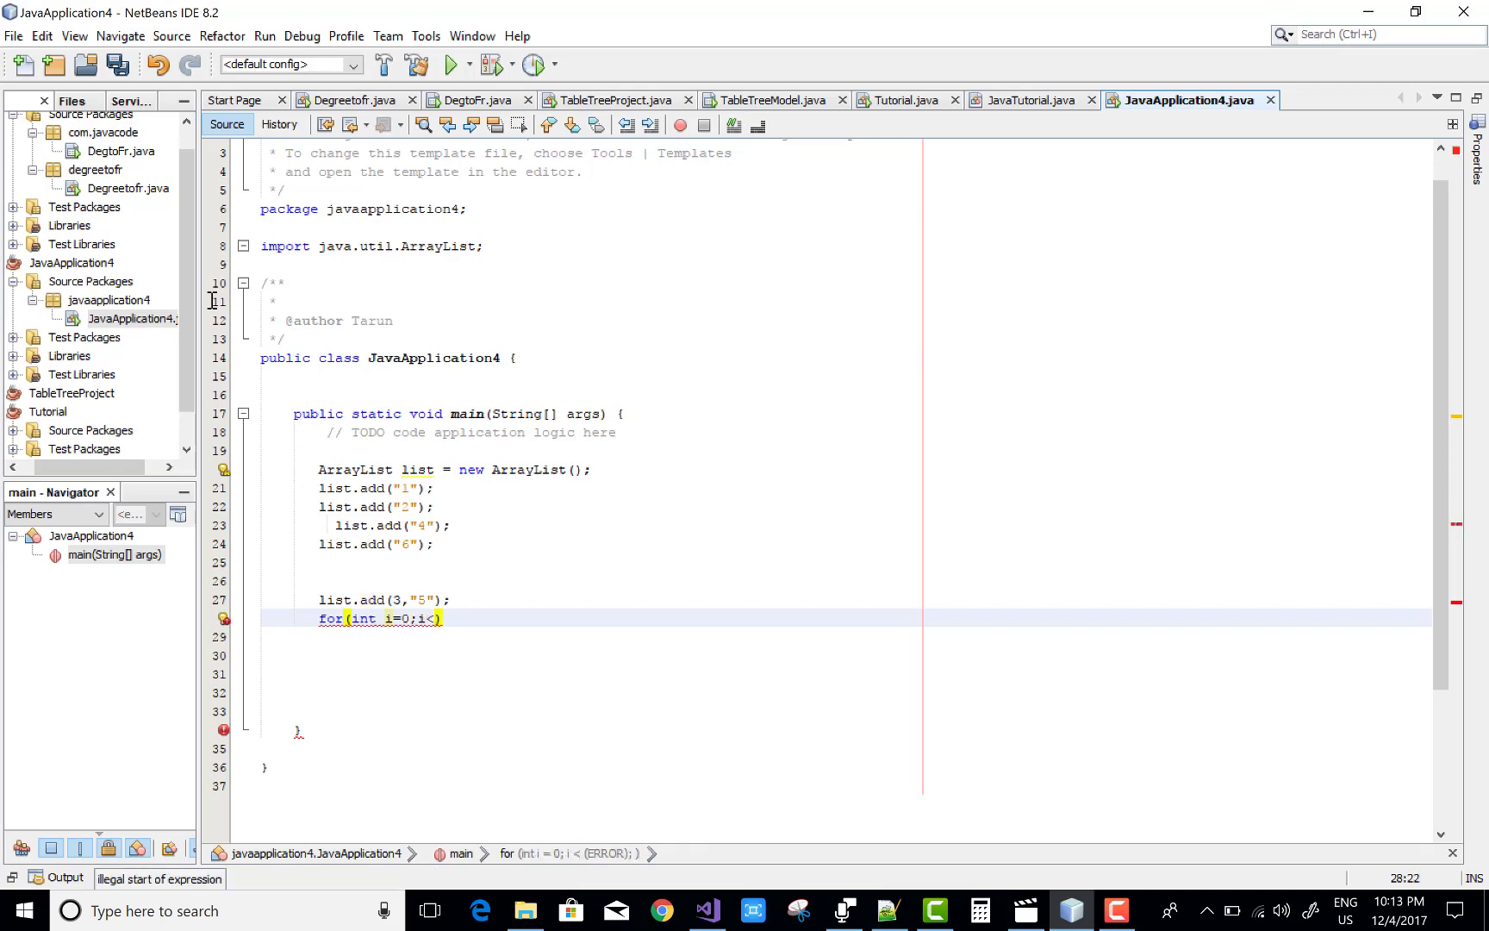
type("list.")
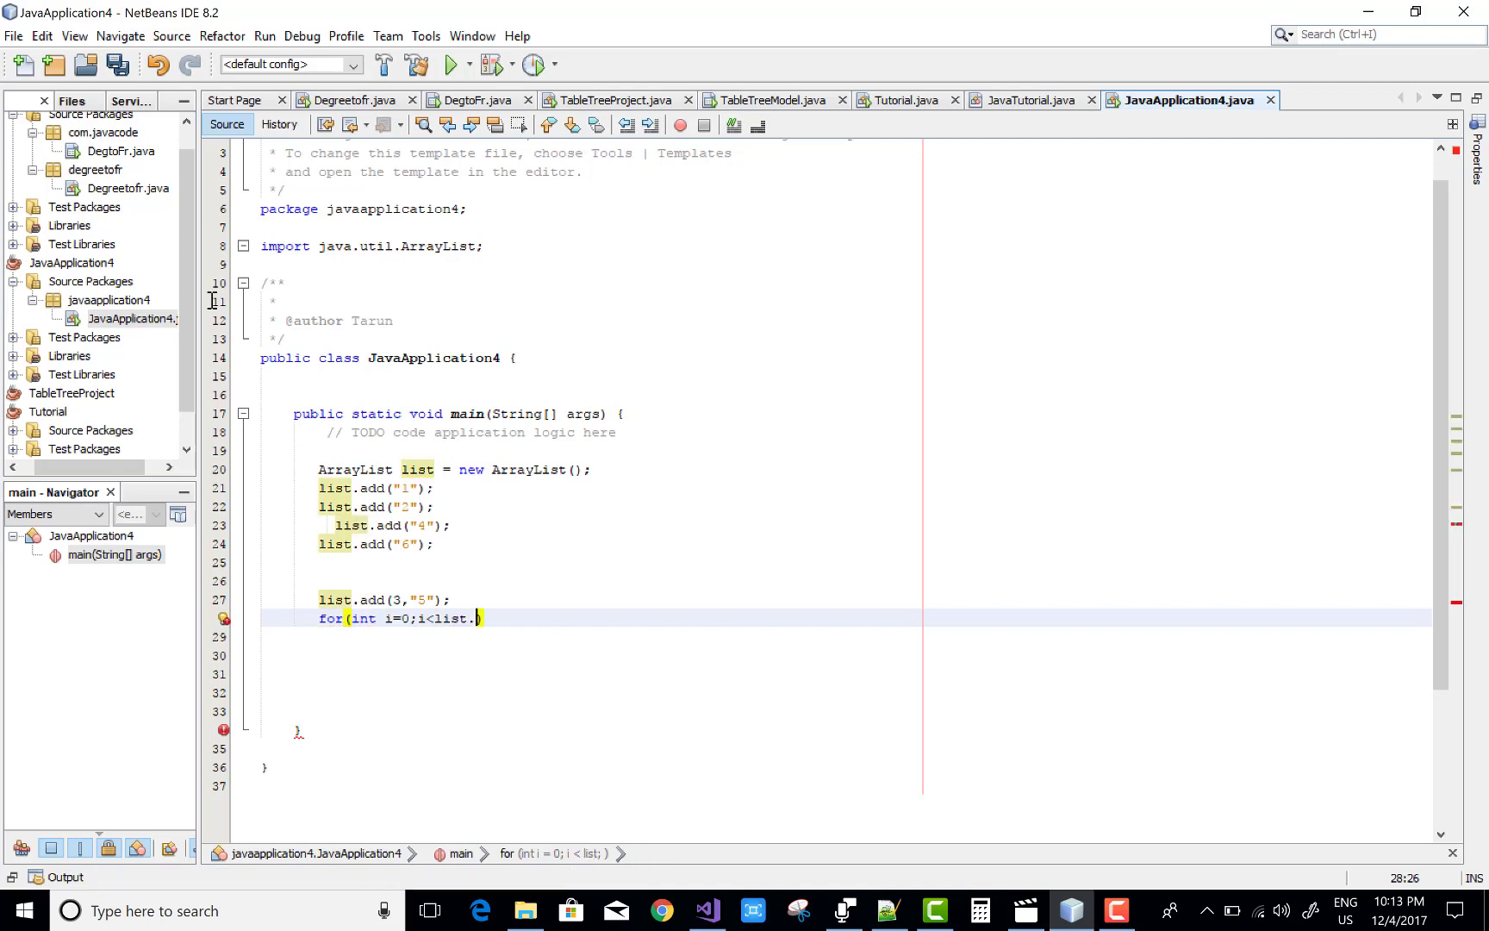
type("size()")
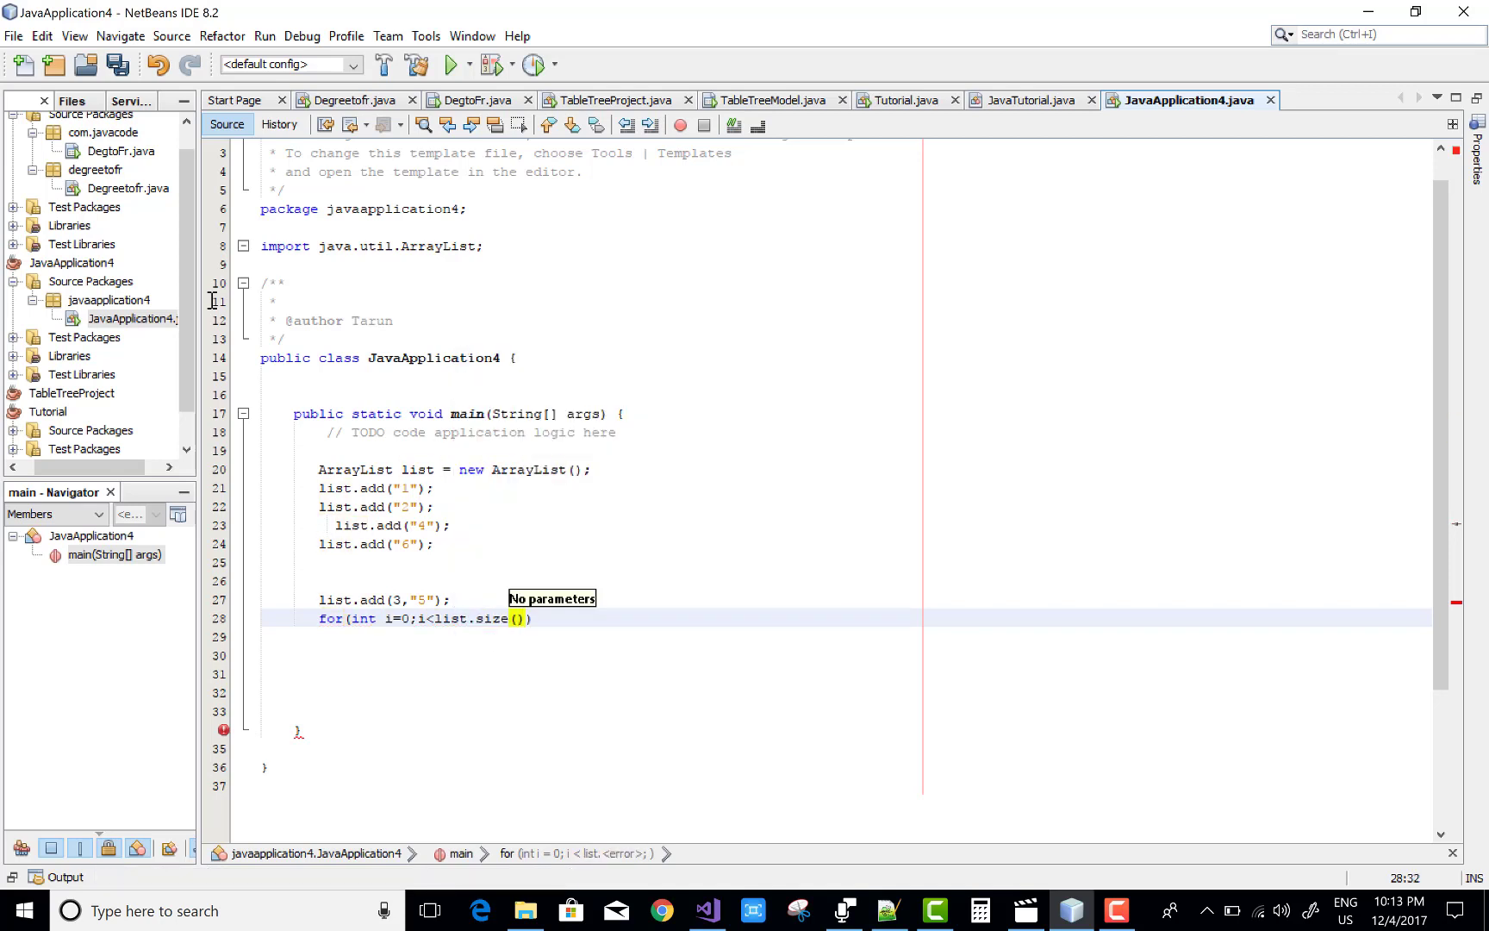
type(";)")
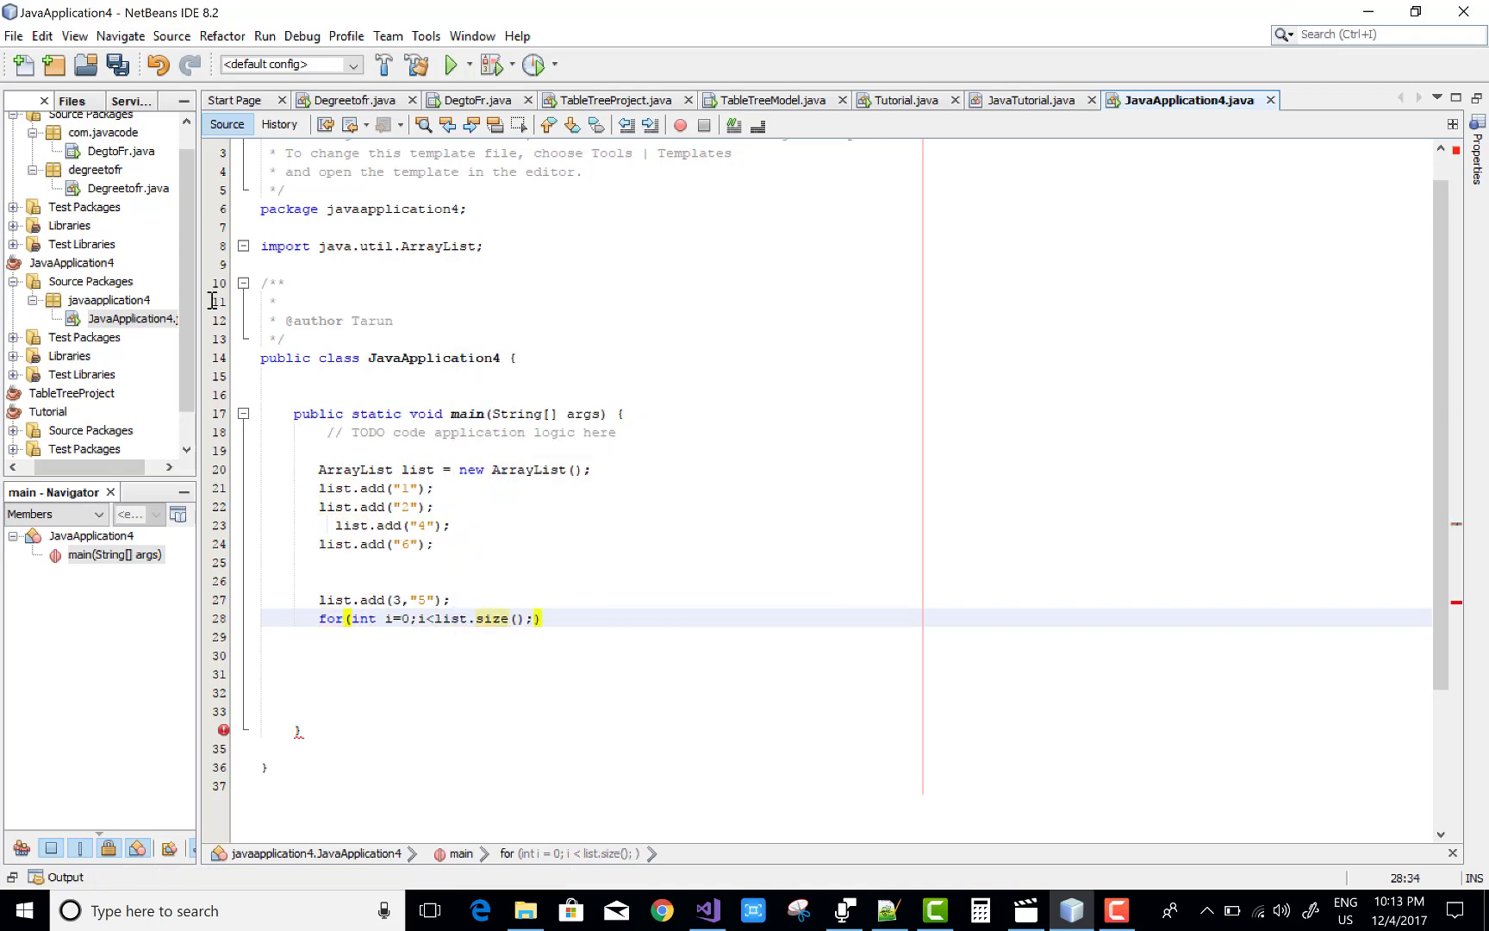
type("i++")
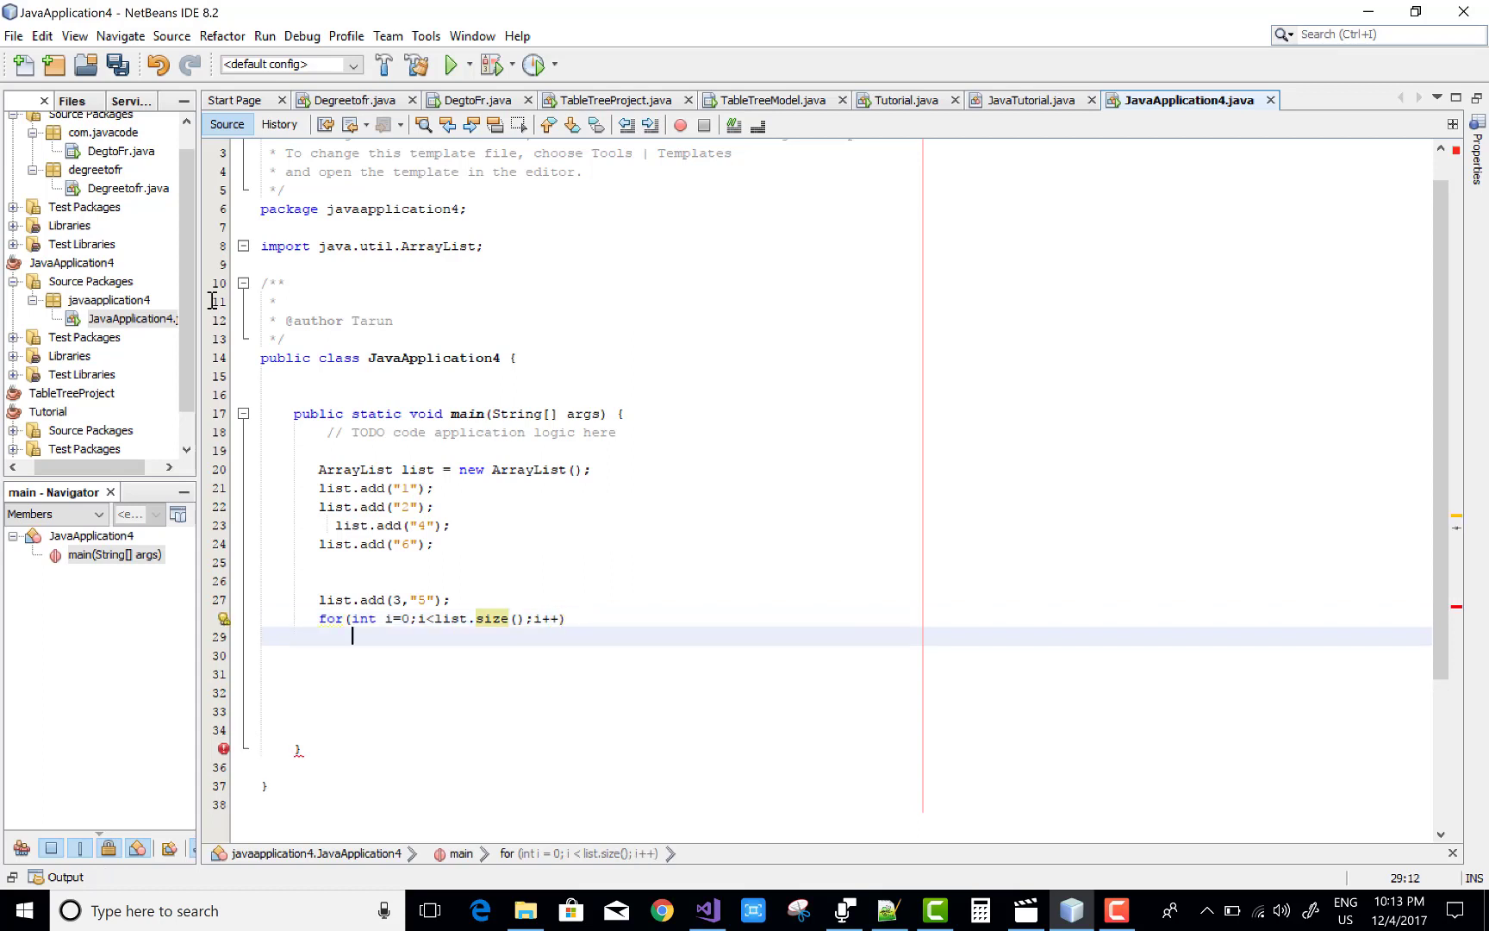
Print each element with System.out.println(list.get(i)) and run the project, outputting 1 2 4 5 6.
type("System.")
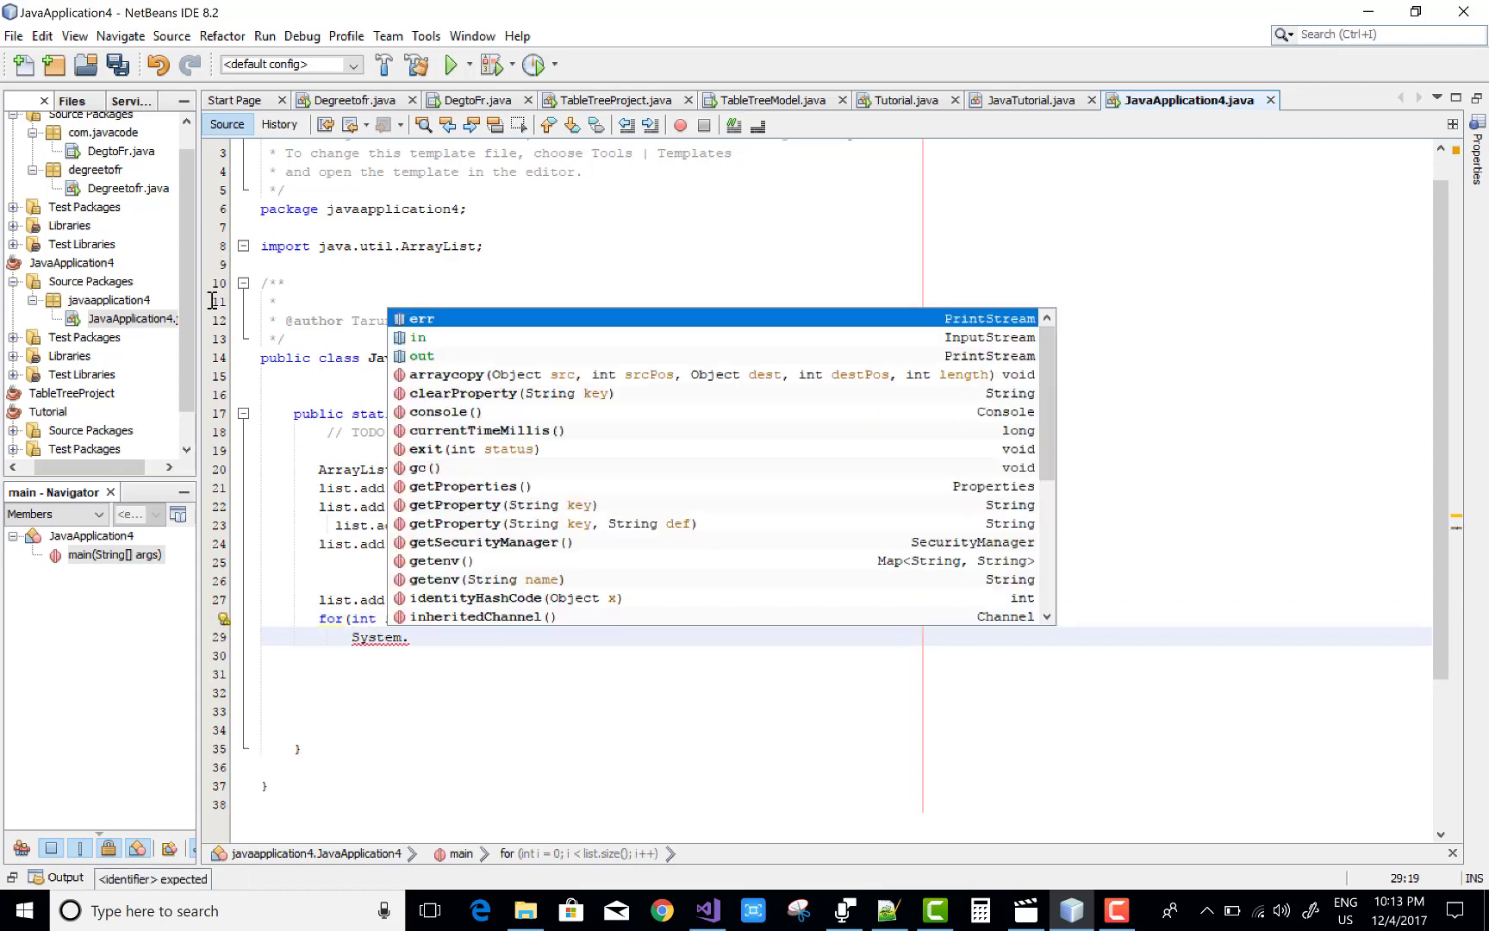
type("out.pri")
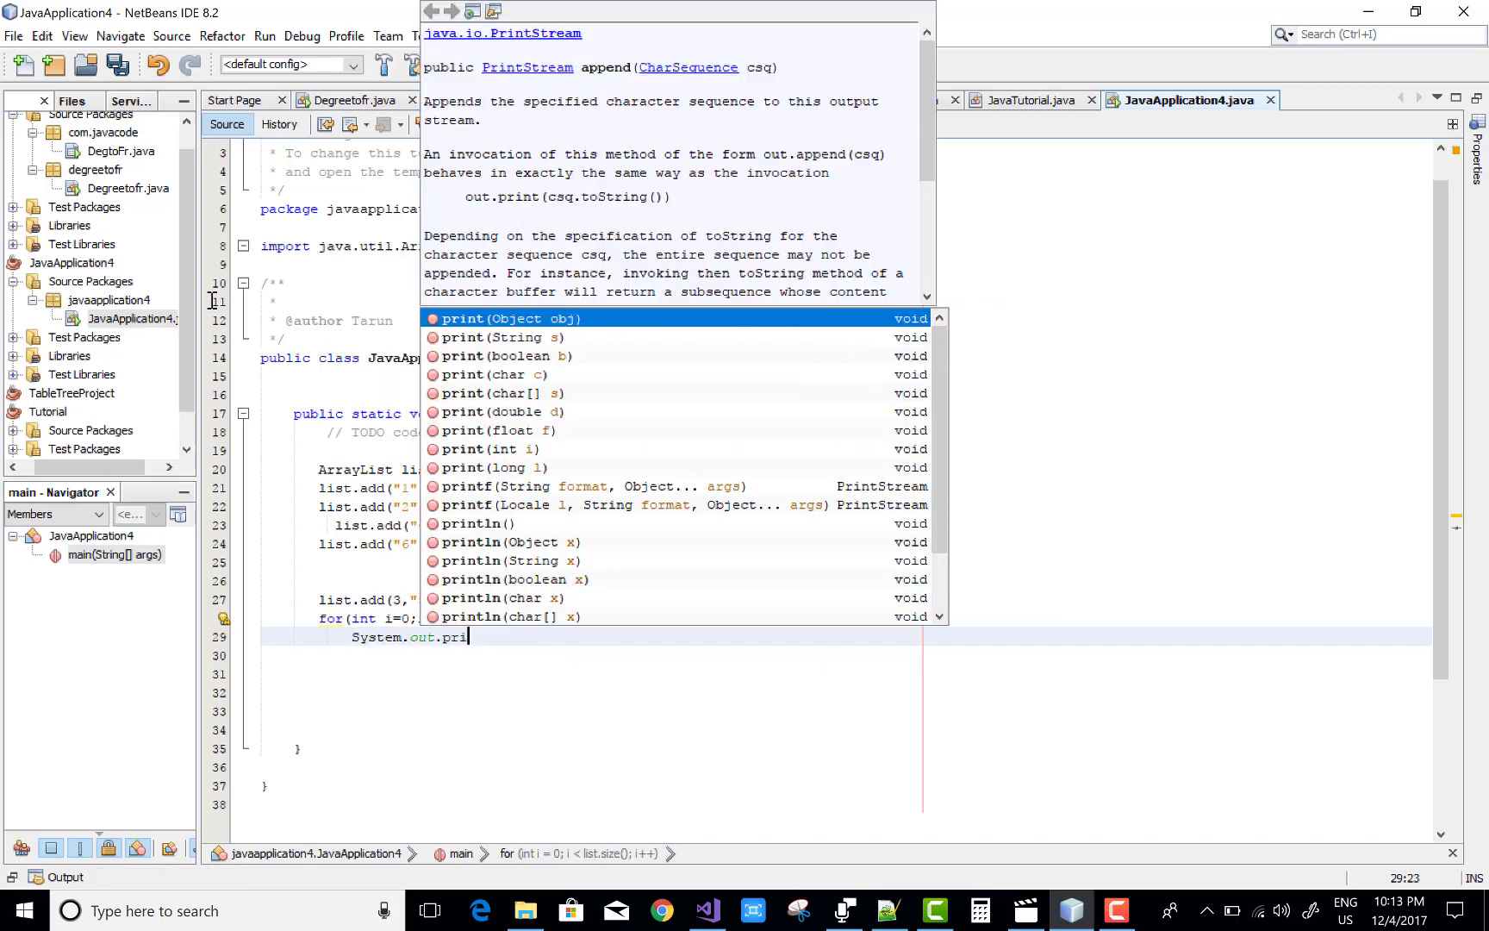
type("ntln();")
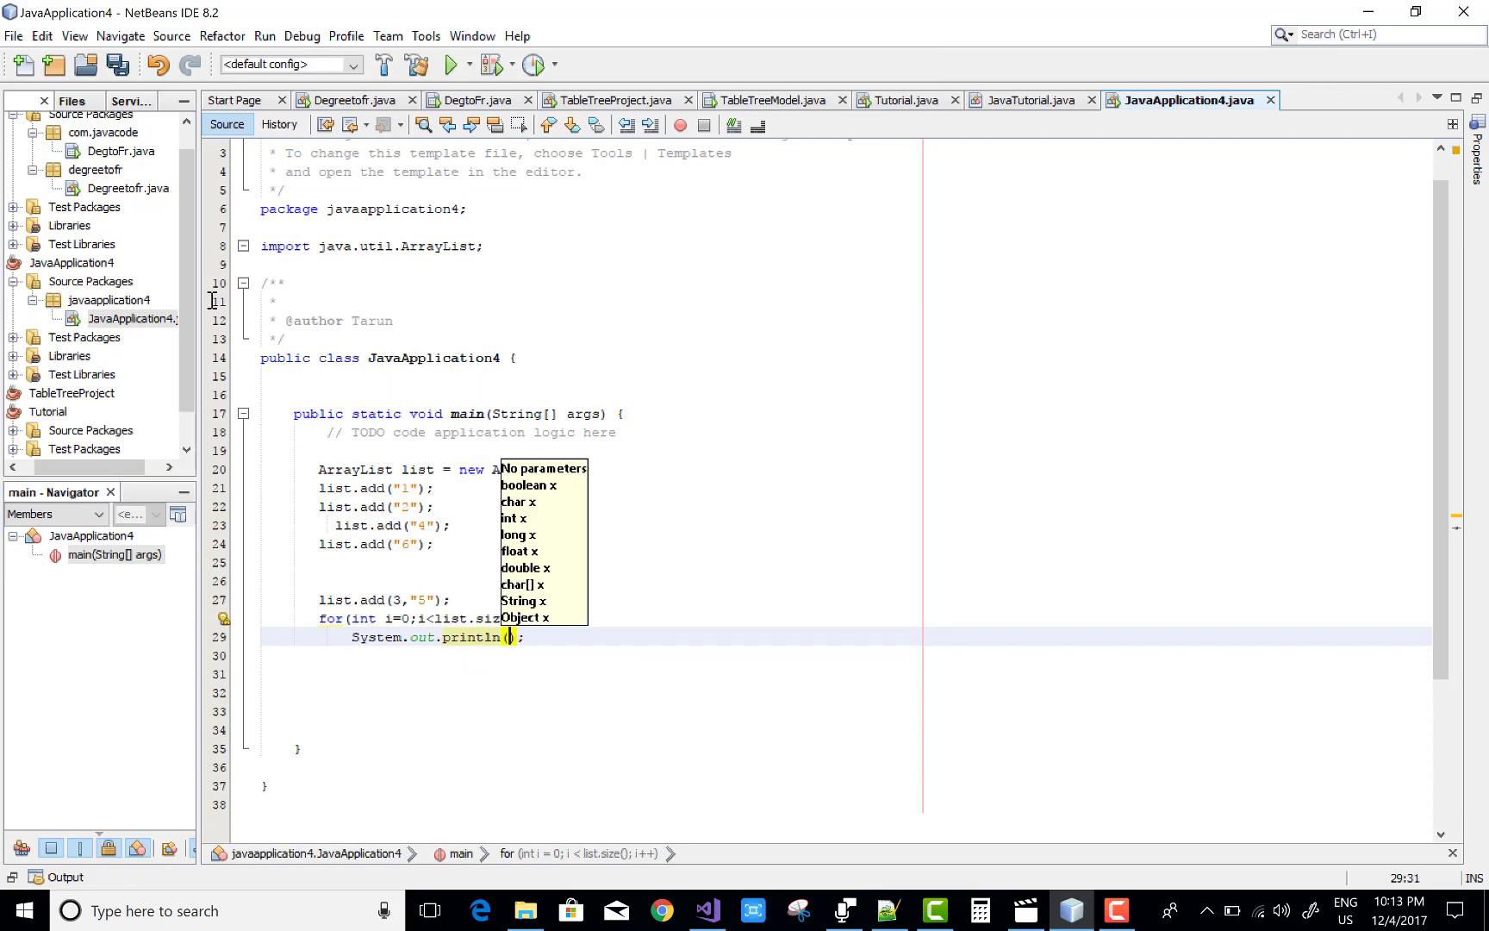
type("1")
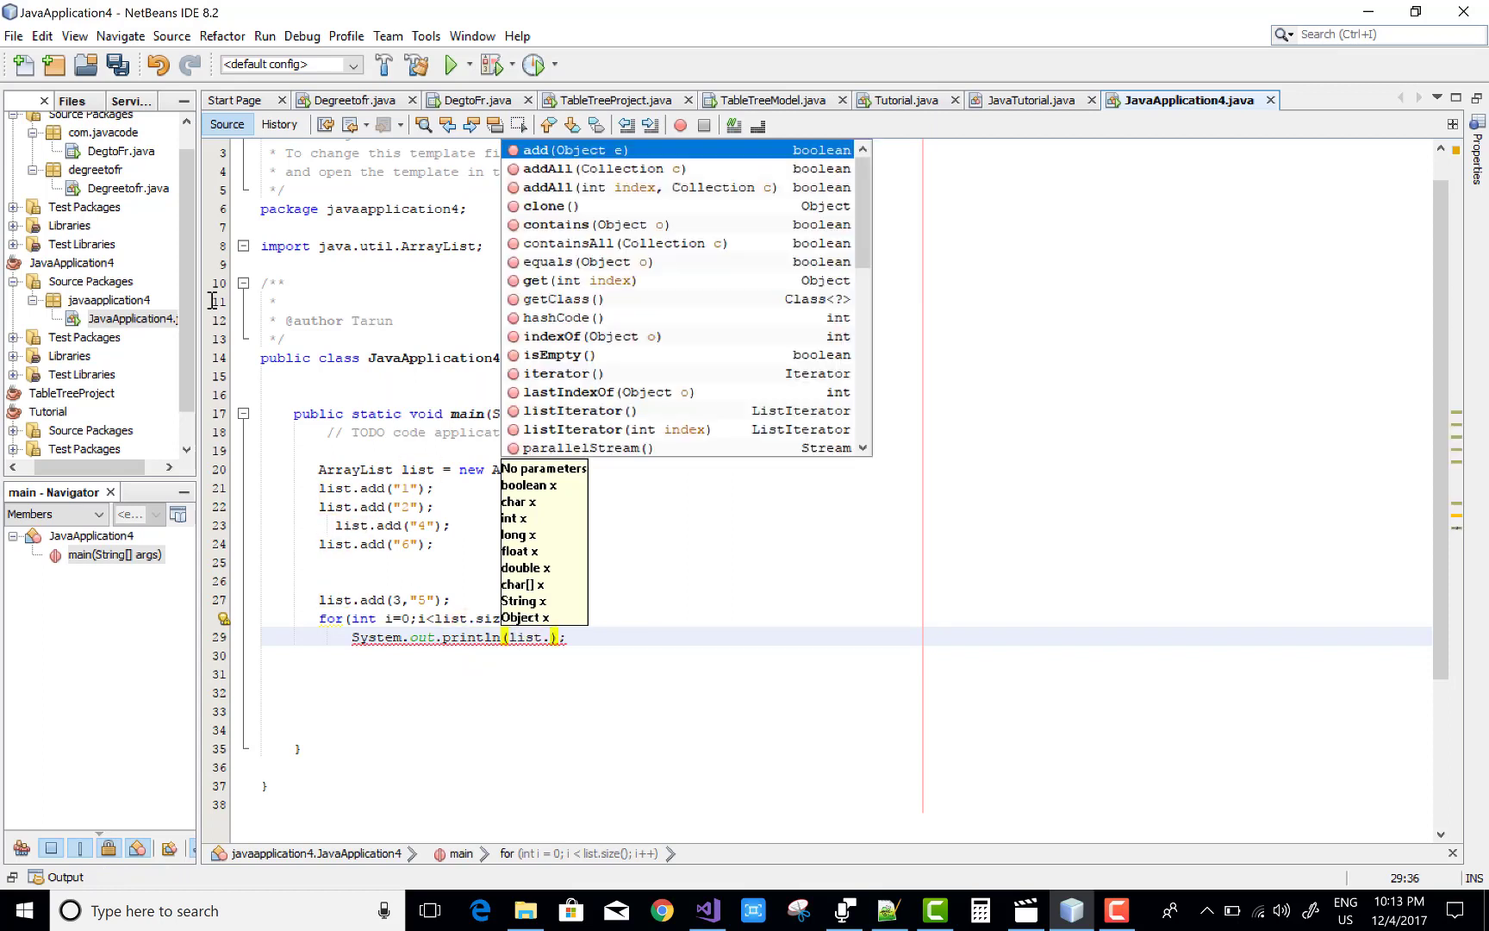
type("get(i")
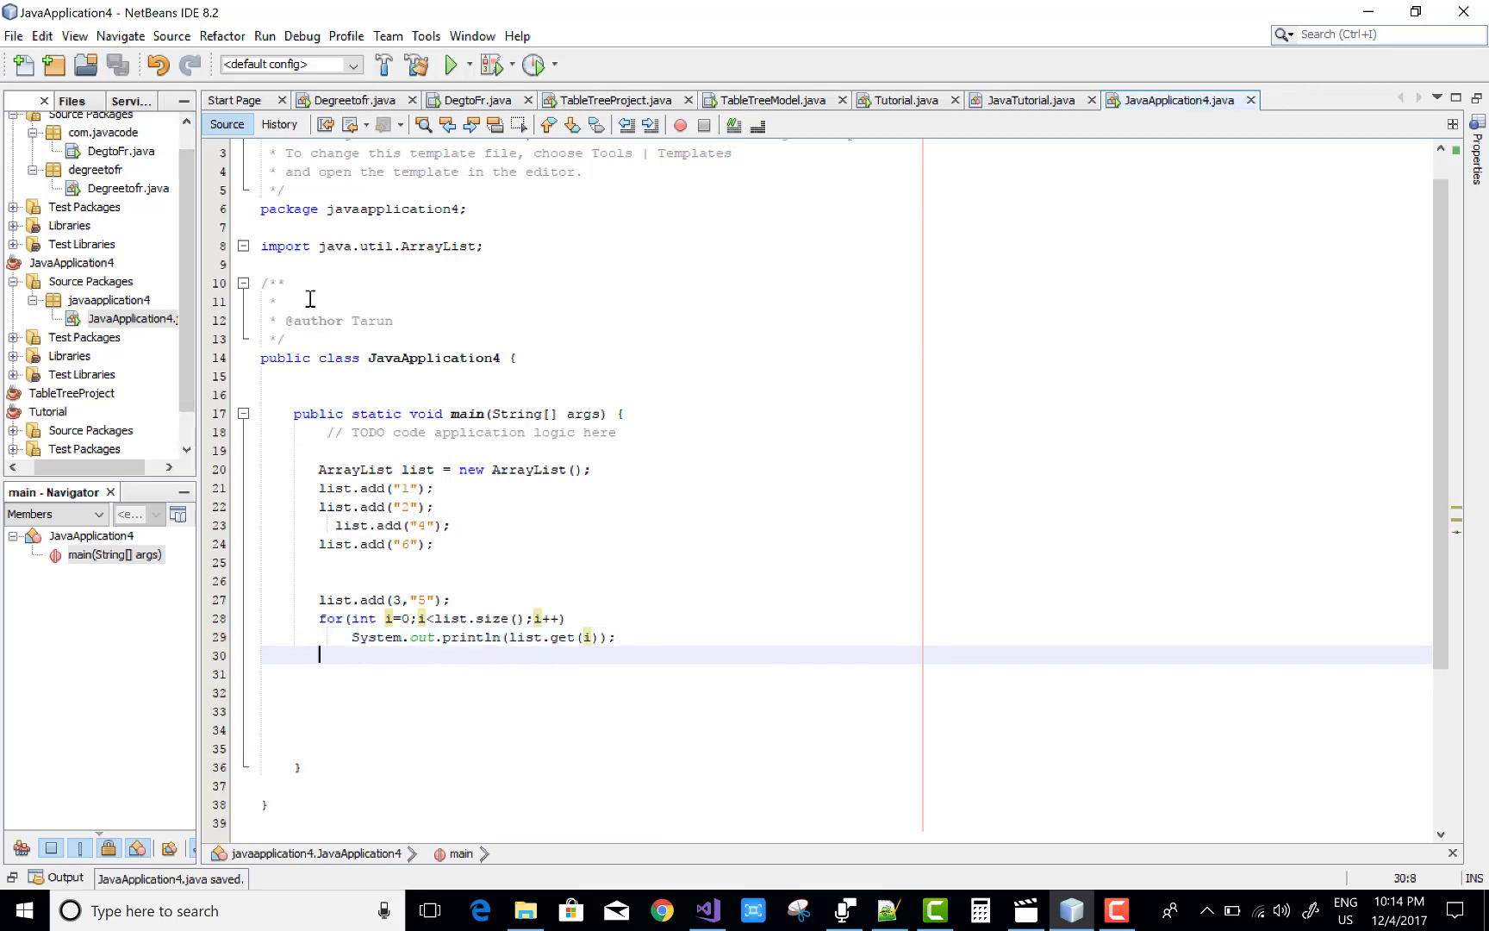
left_click(454, 64)
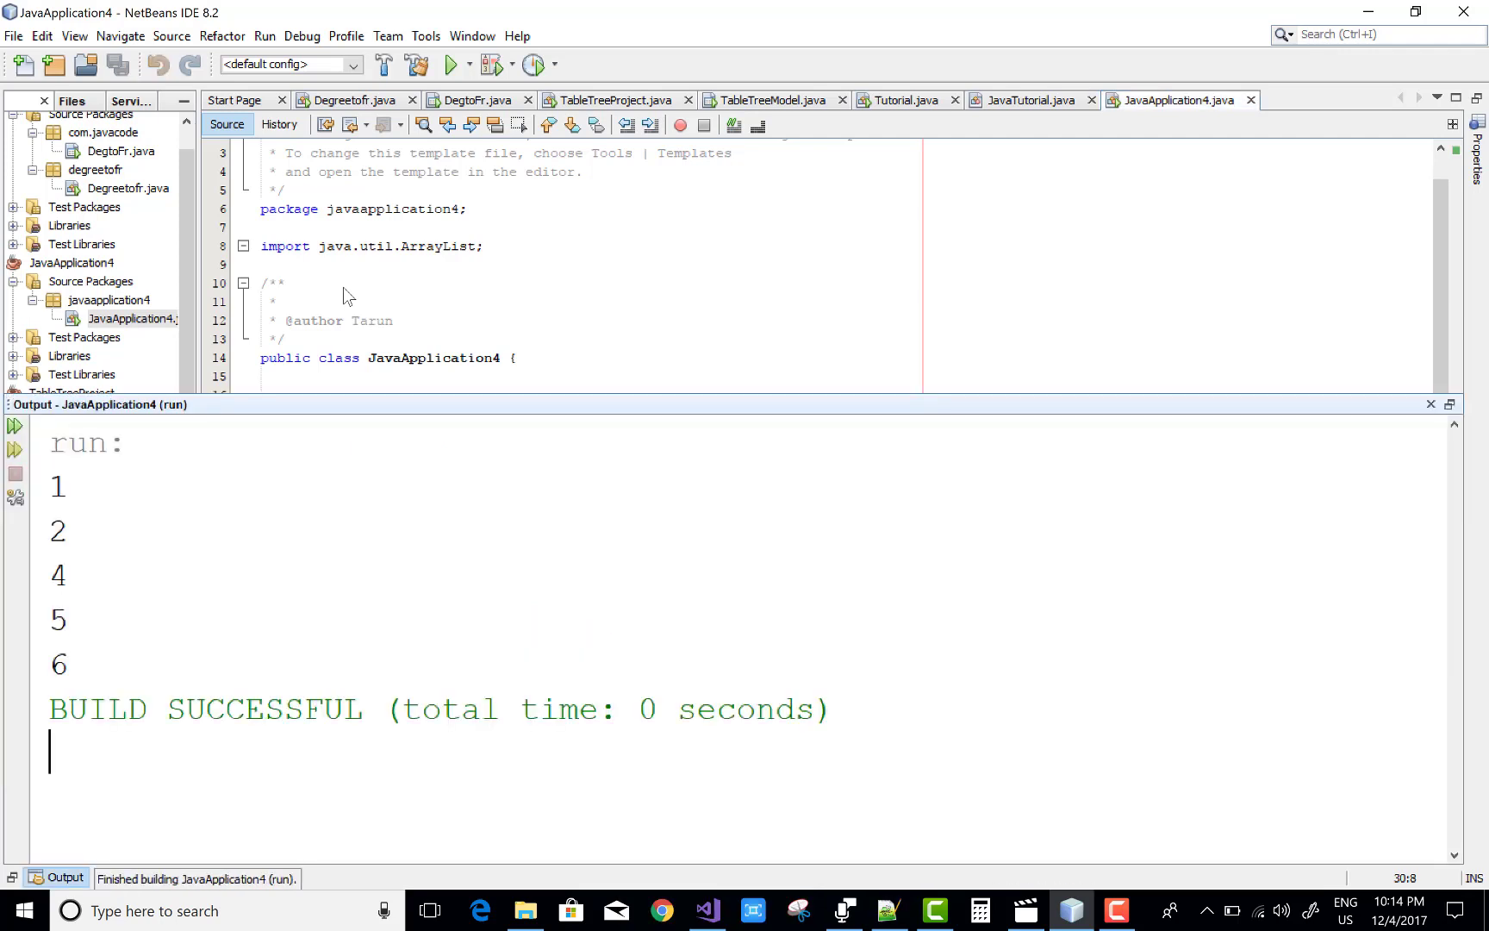
mouse_move(71, 594)
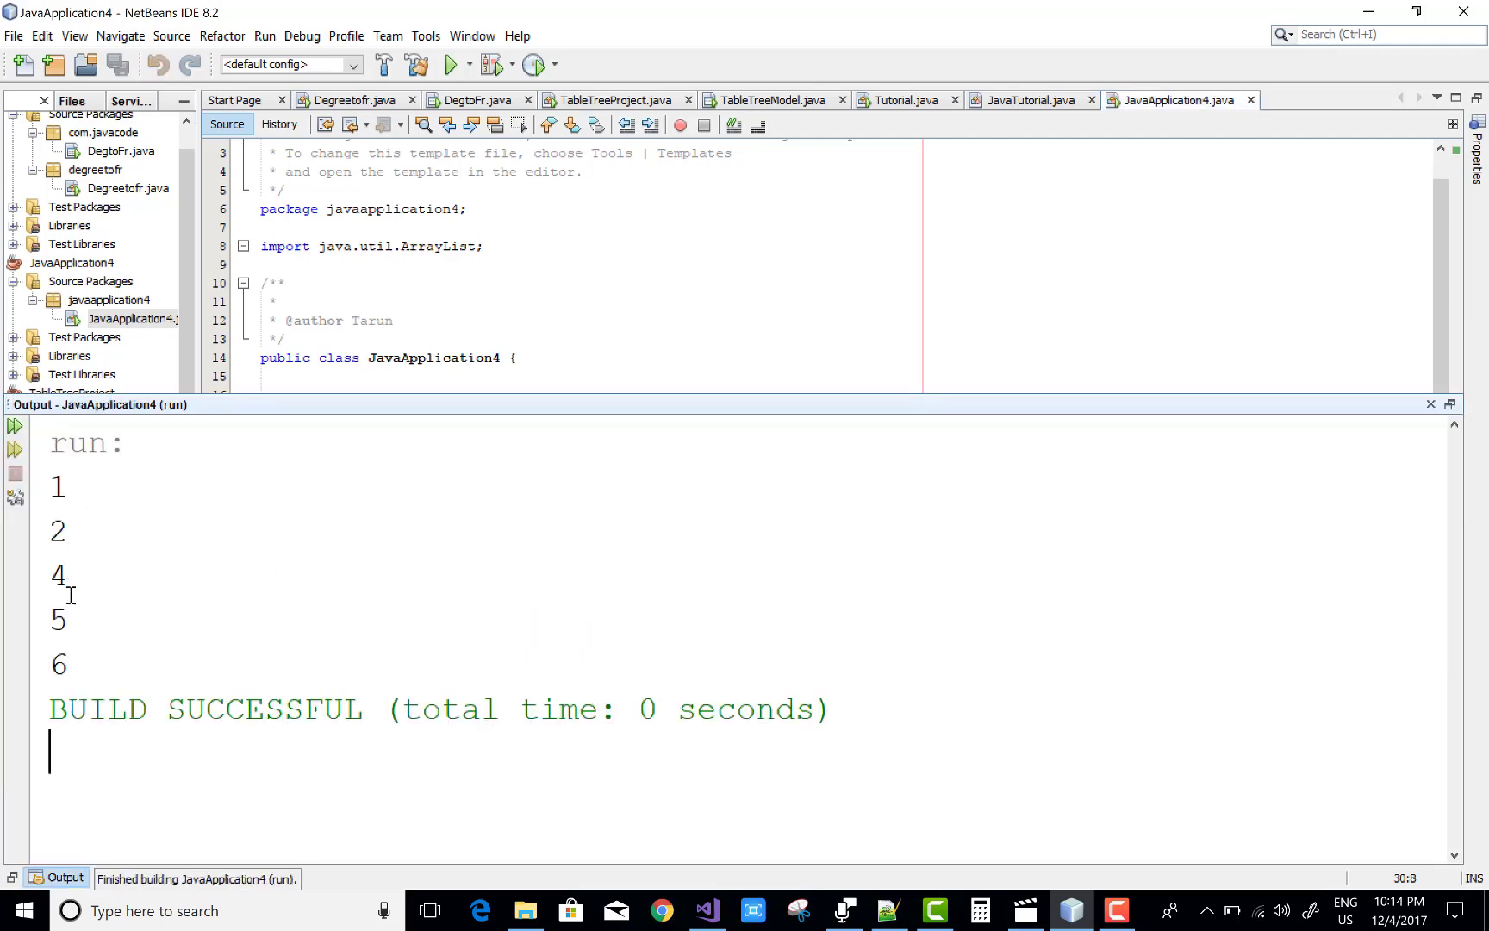